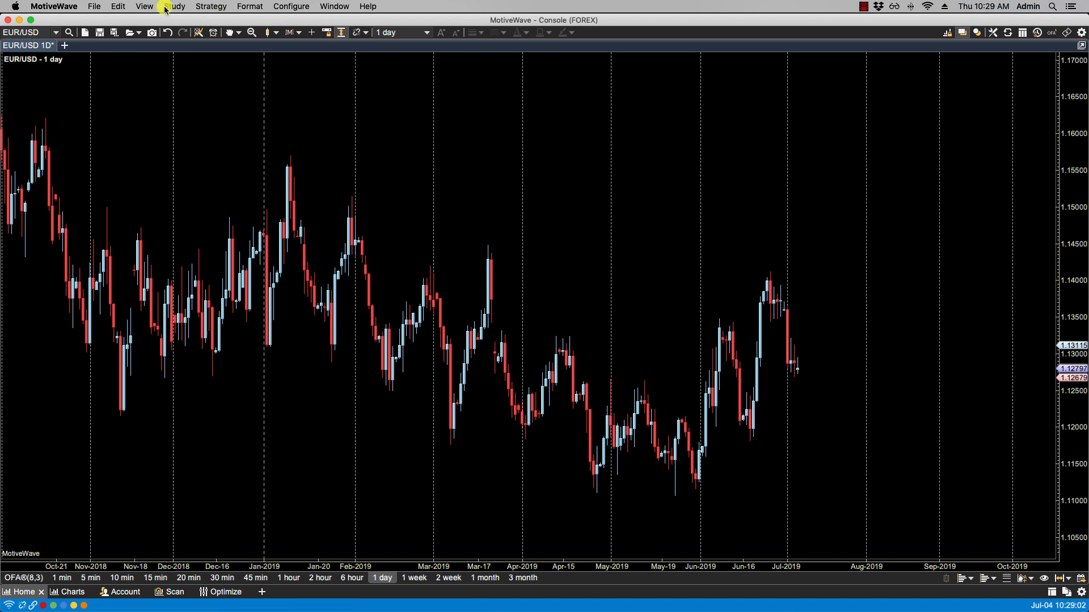
Step: Start an Instrument Overlay from the Study menu on the EUR/USD daily chart
click(173, 7)
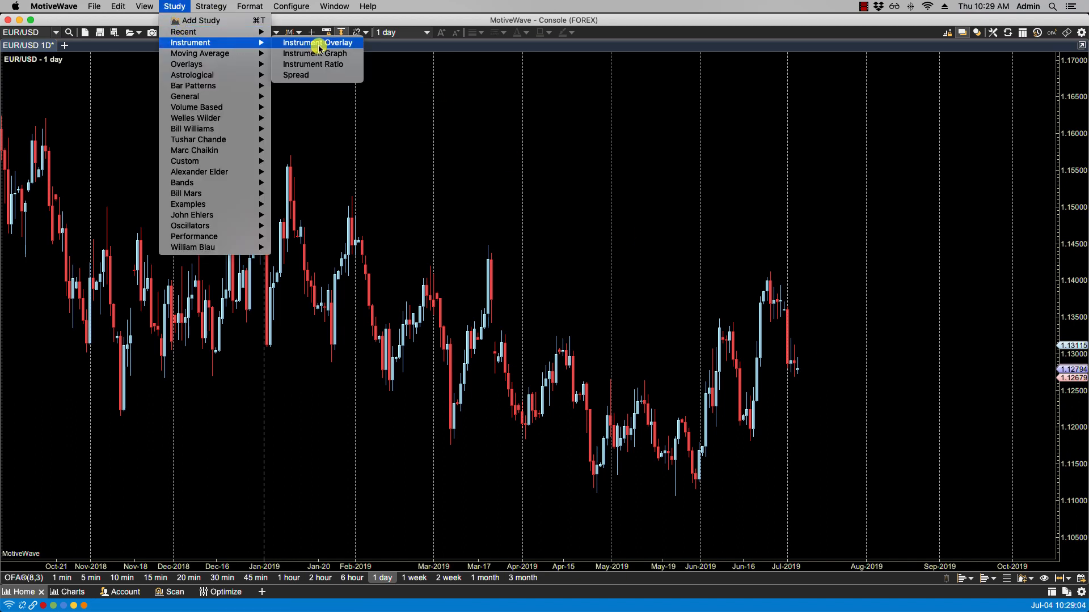
click(317, 42)
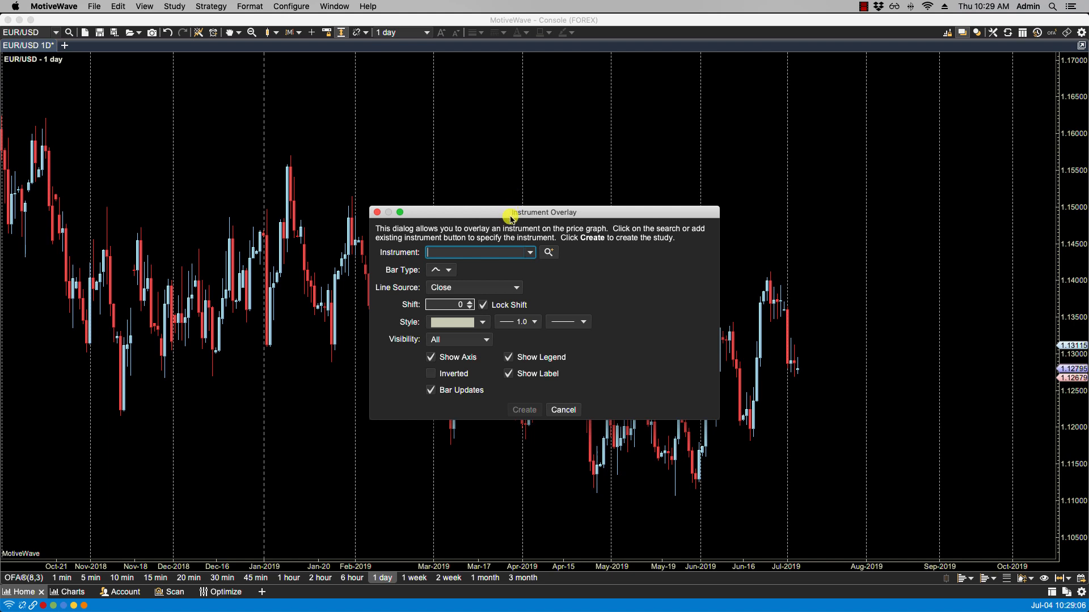
mouse_move(574, 221)
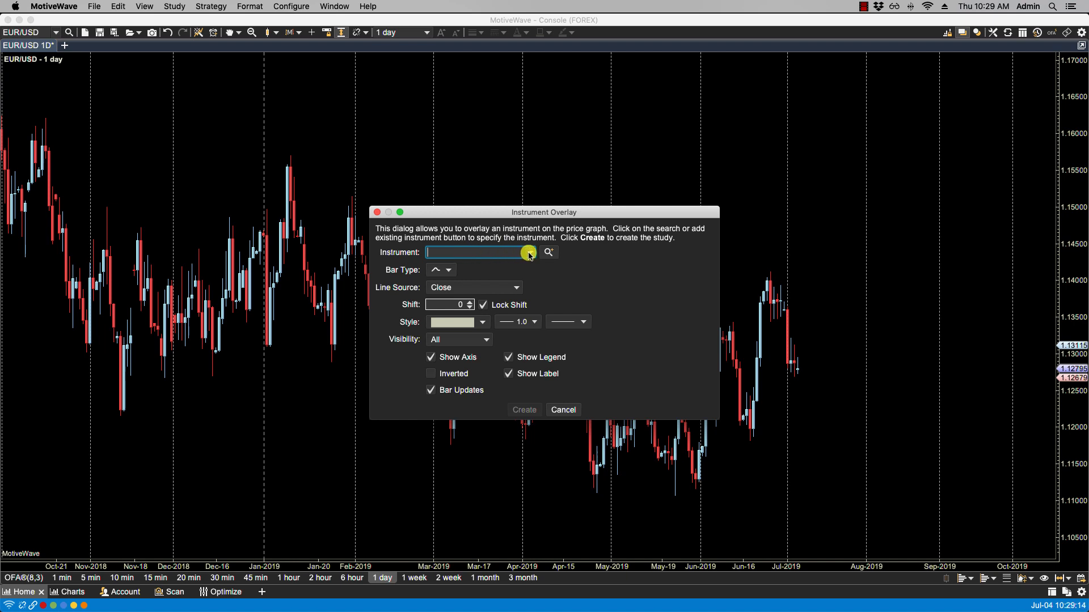
mouse_move(589, 262)
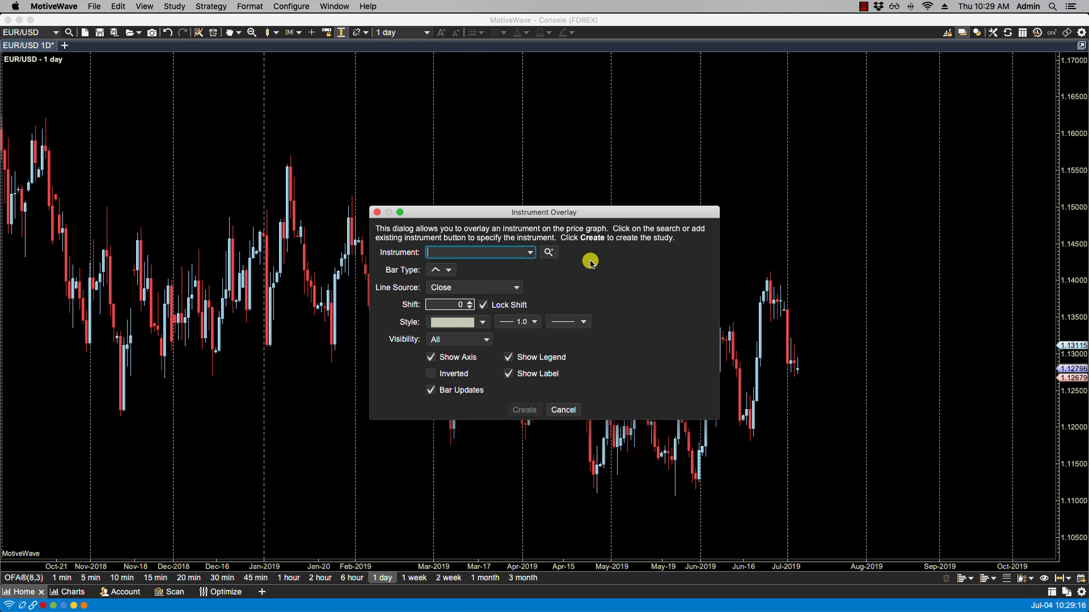
Step: Choose USD/CAD as the overlay instrument
click(548, 252)
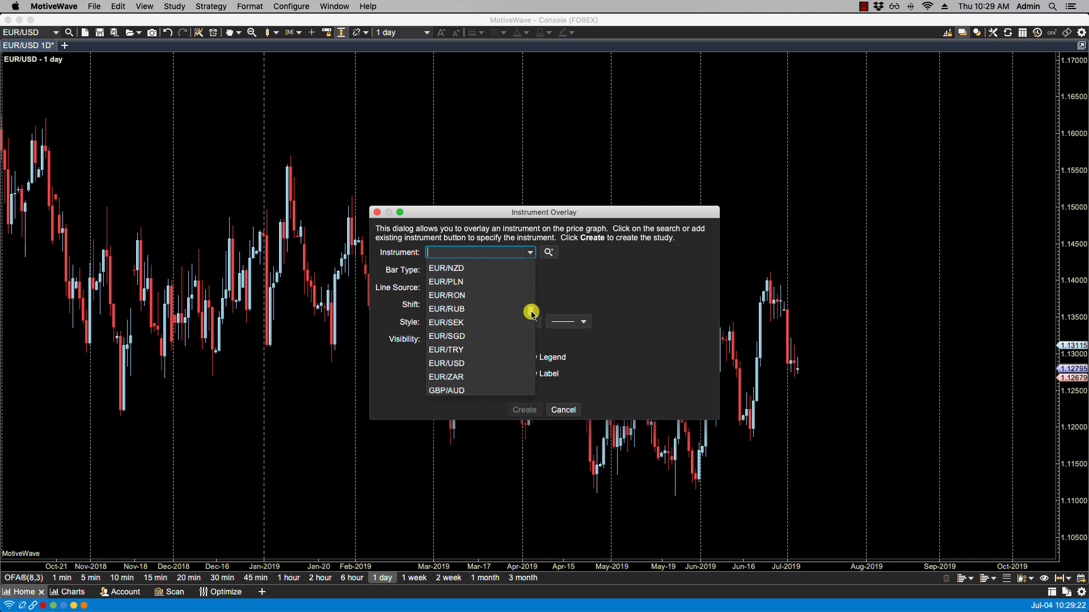
scroll(down, 3)
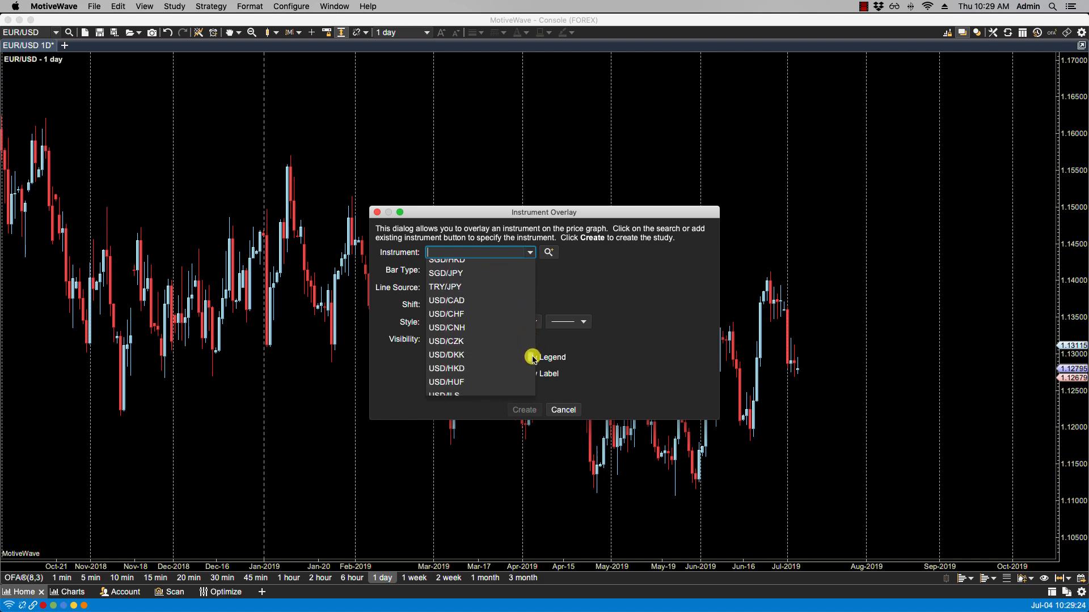
mouse_move(483, 300)
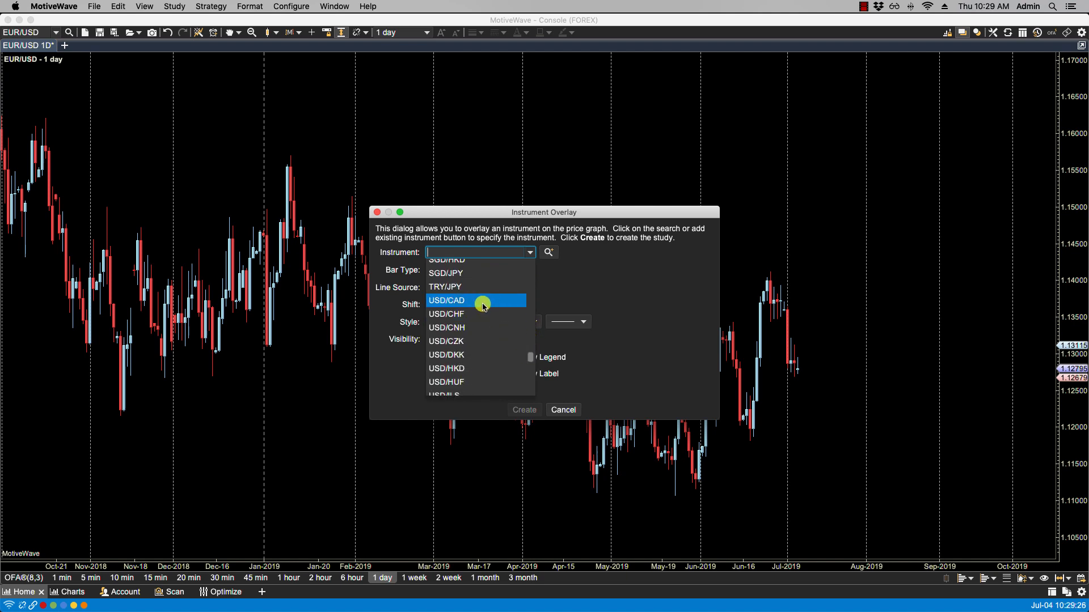
click(447, 301)
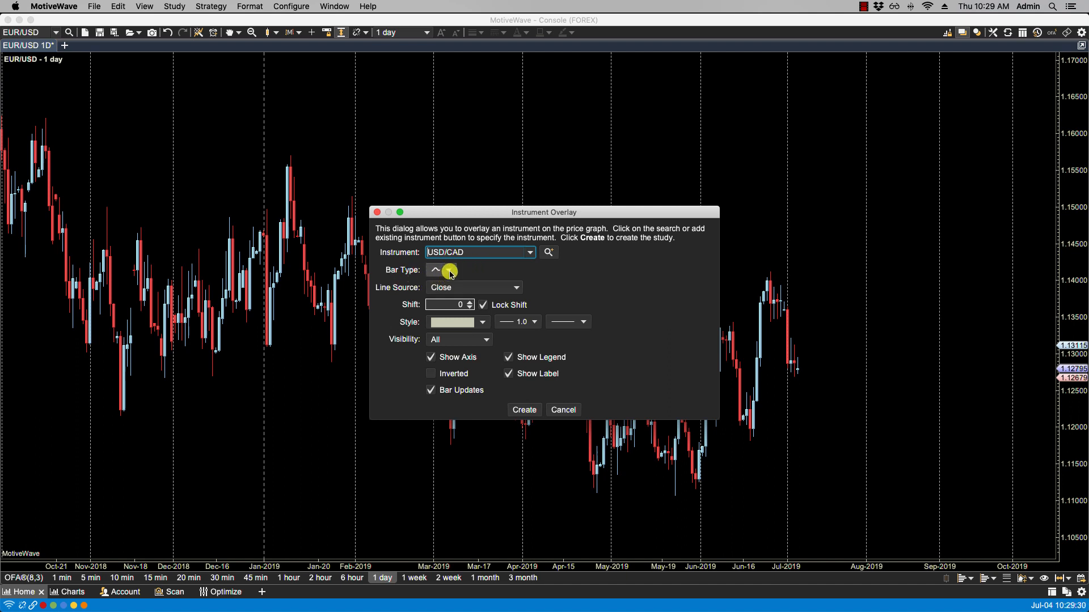
click(456, 270)
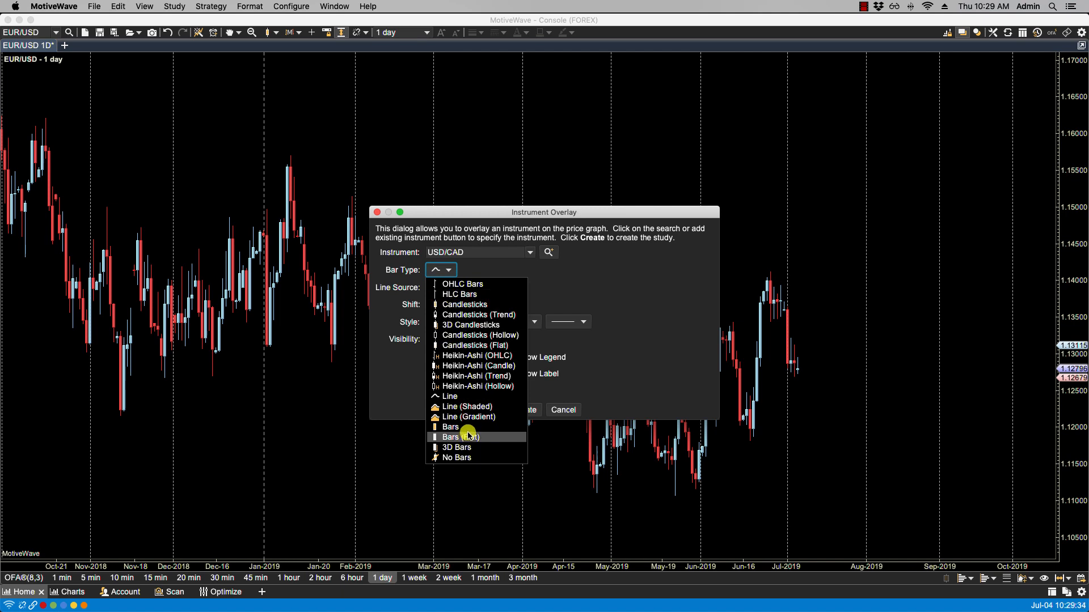
mouse_move(450, 396)
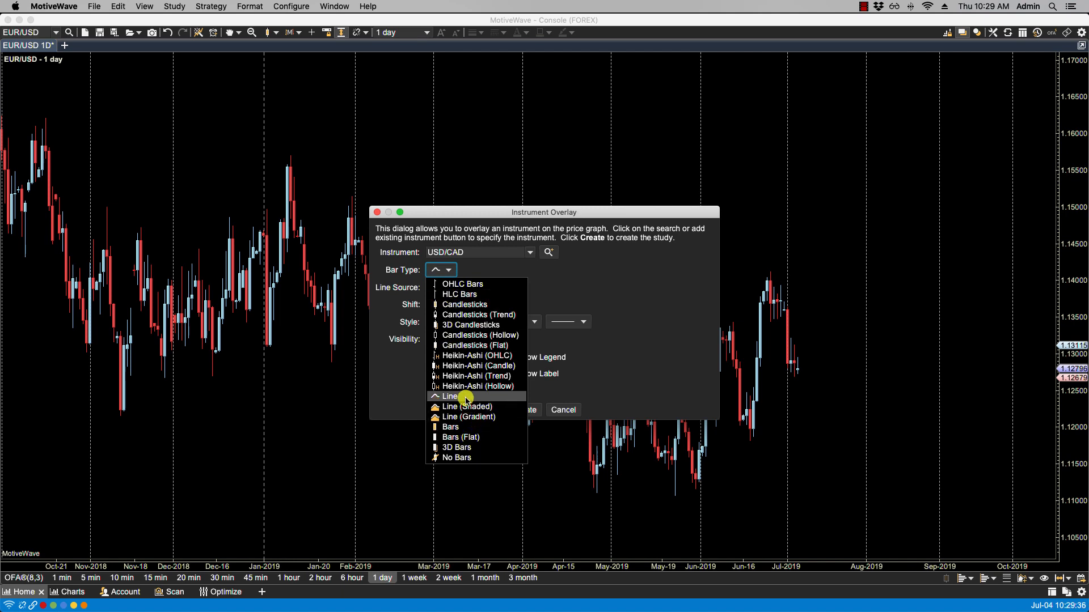
click(450, 396)
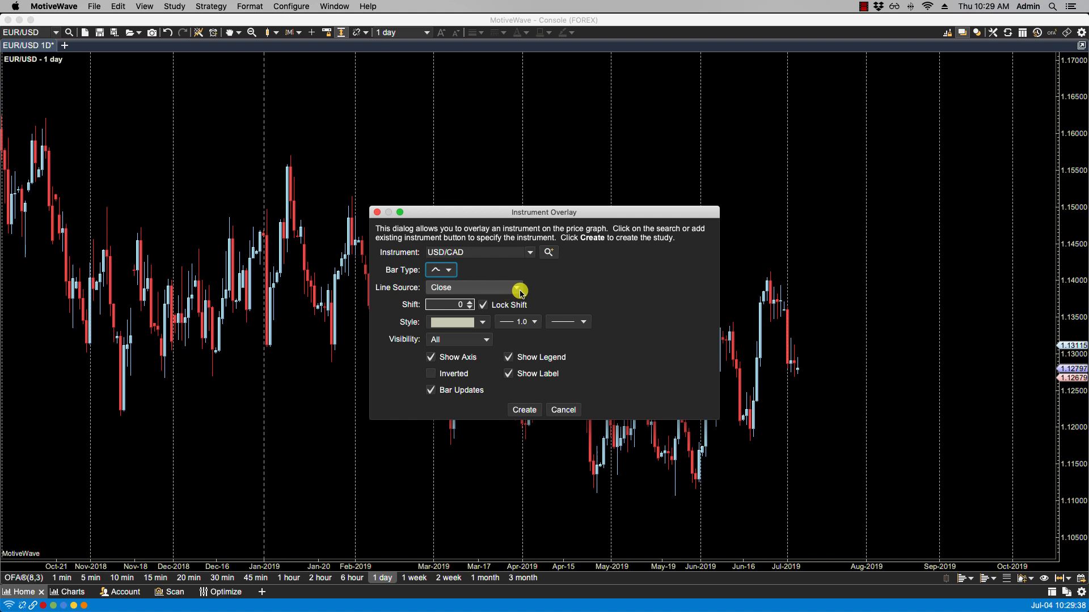
click(515, 286)
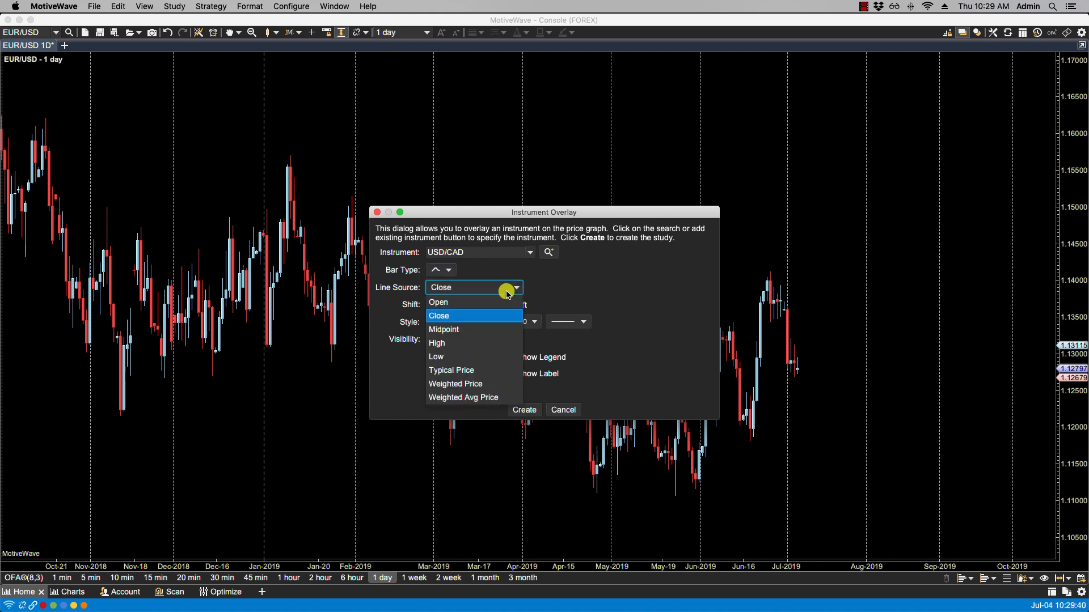
mouse_move(452, 329)
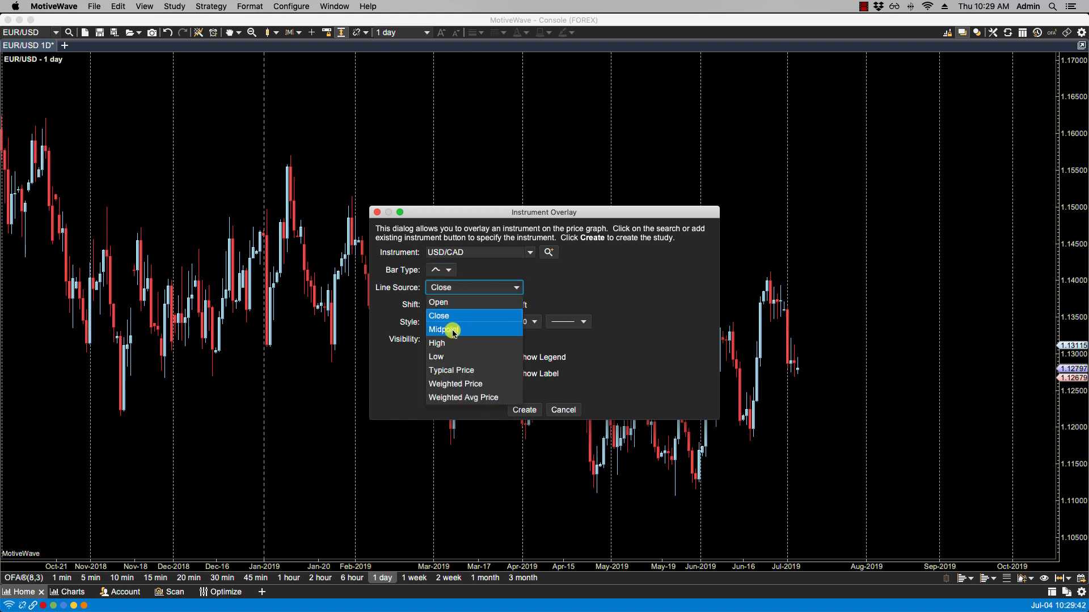
mouse_move(452, 370)
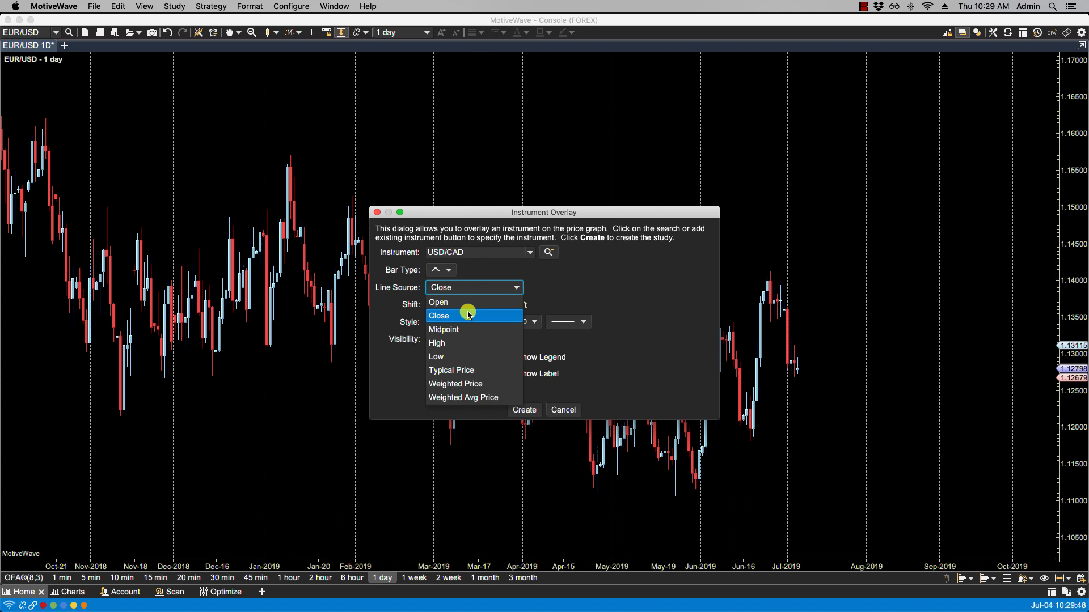
click(438, 317)
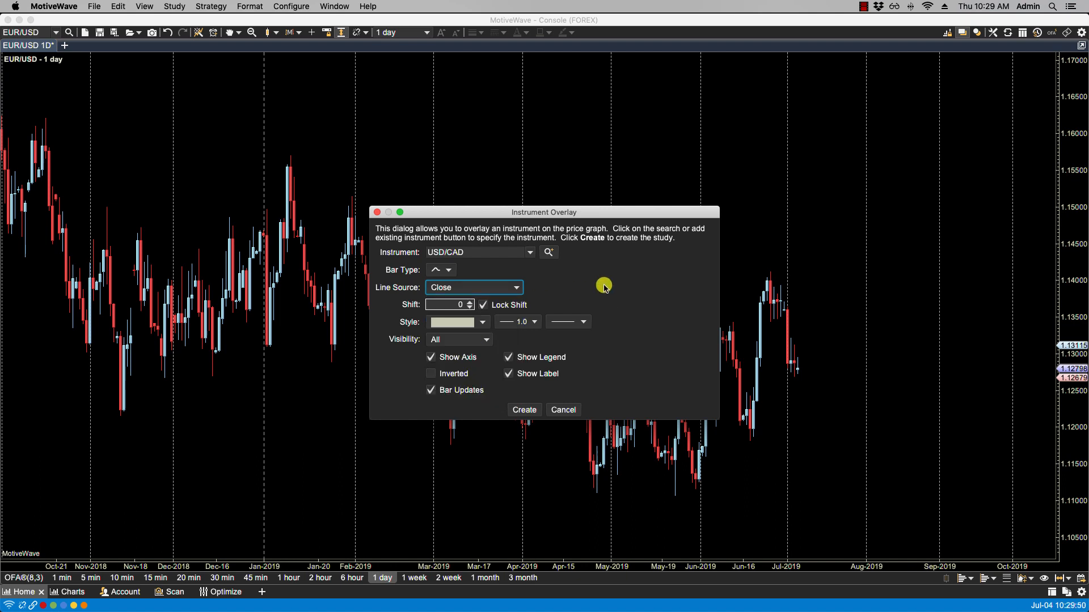
mouse_move(397, 313)
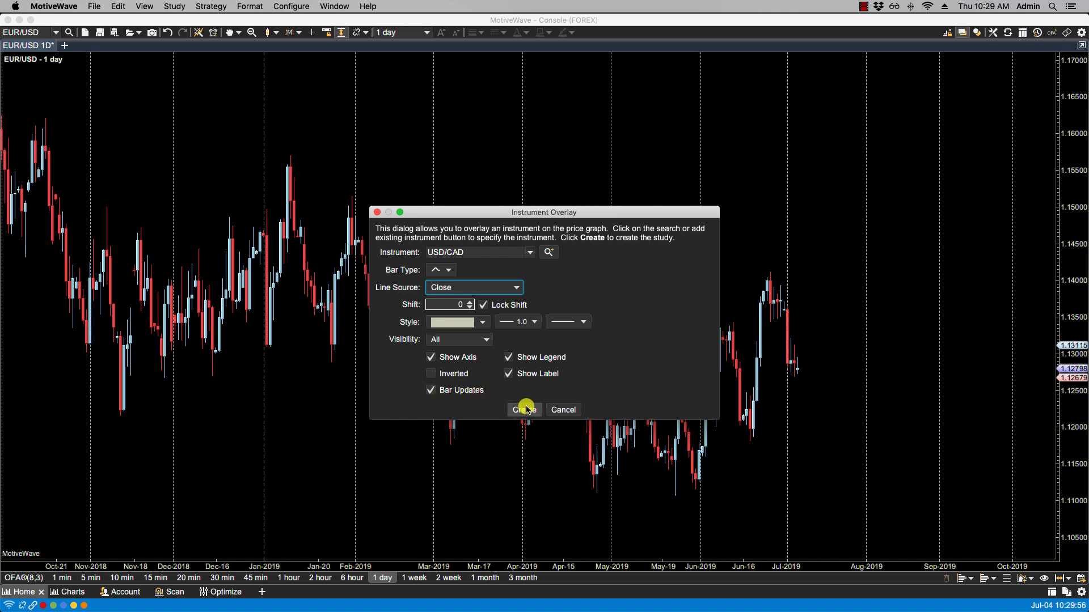
click(523, 410)
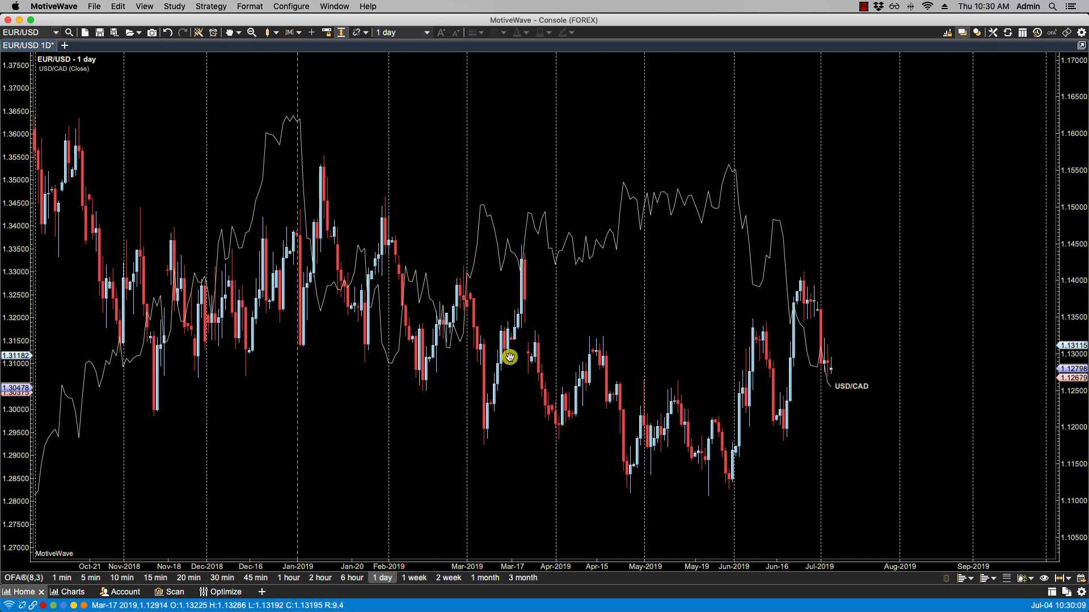
mouse_move(125, 337)
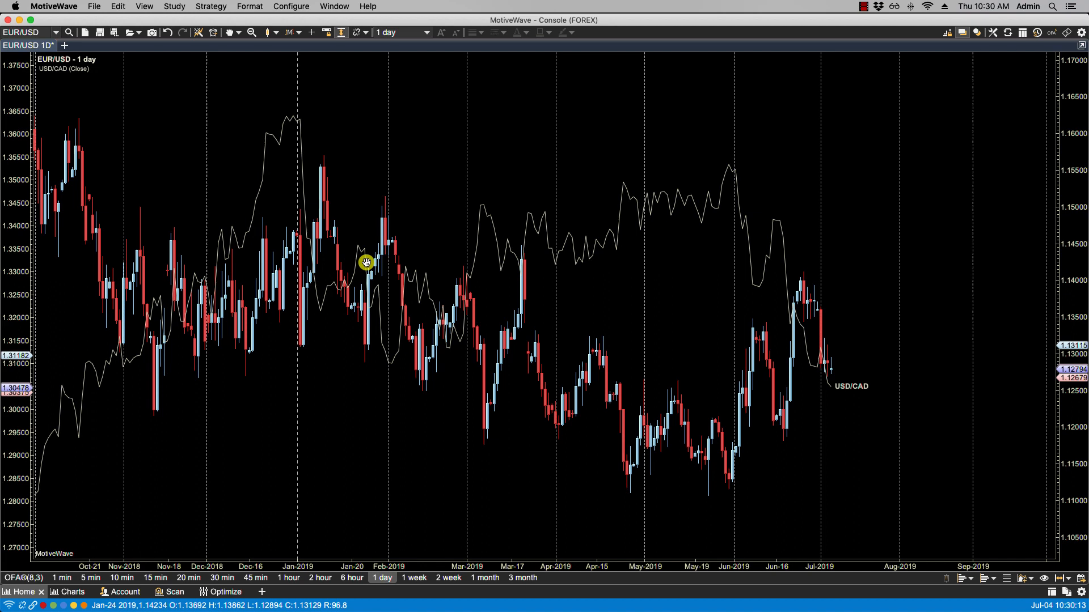
mouse_move(499, 228)
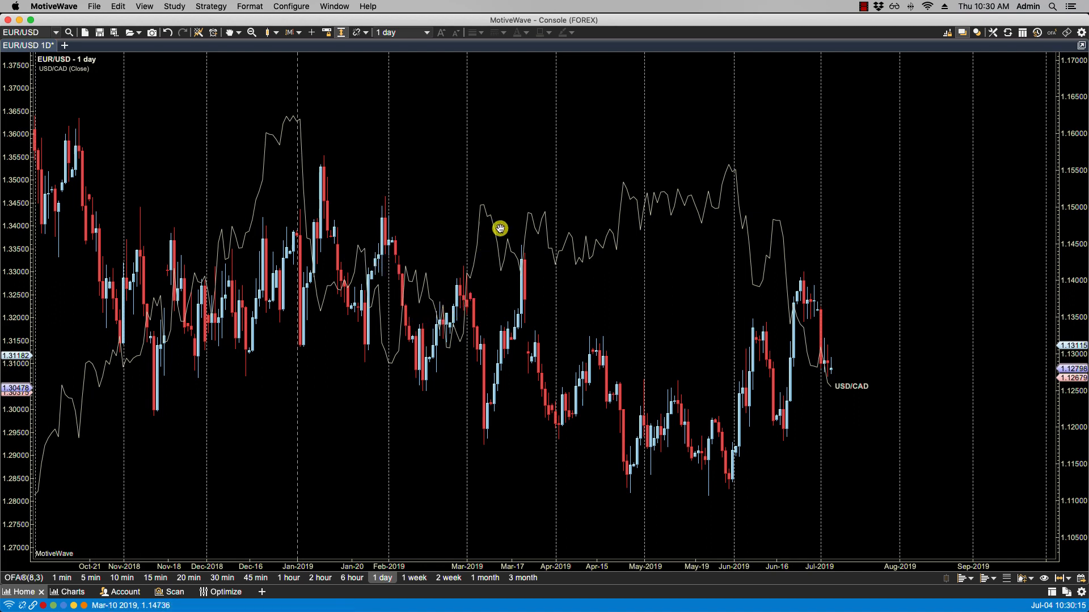
mouse_move(558, 239)
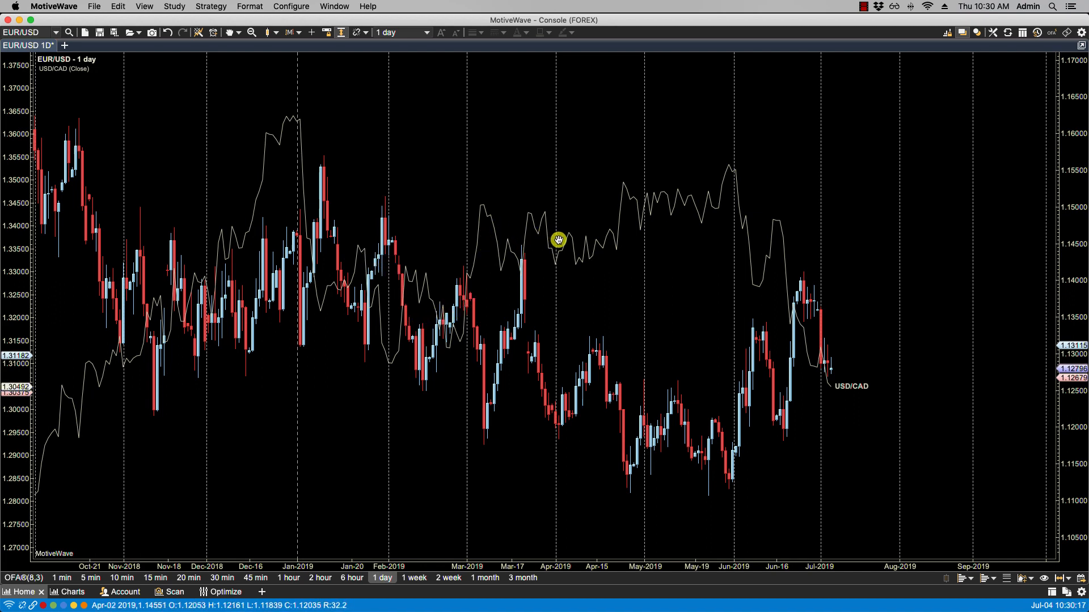
mouse_move(137, 215)
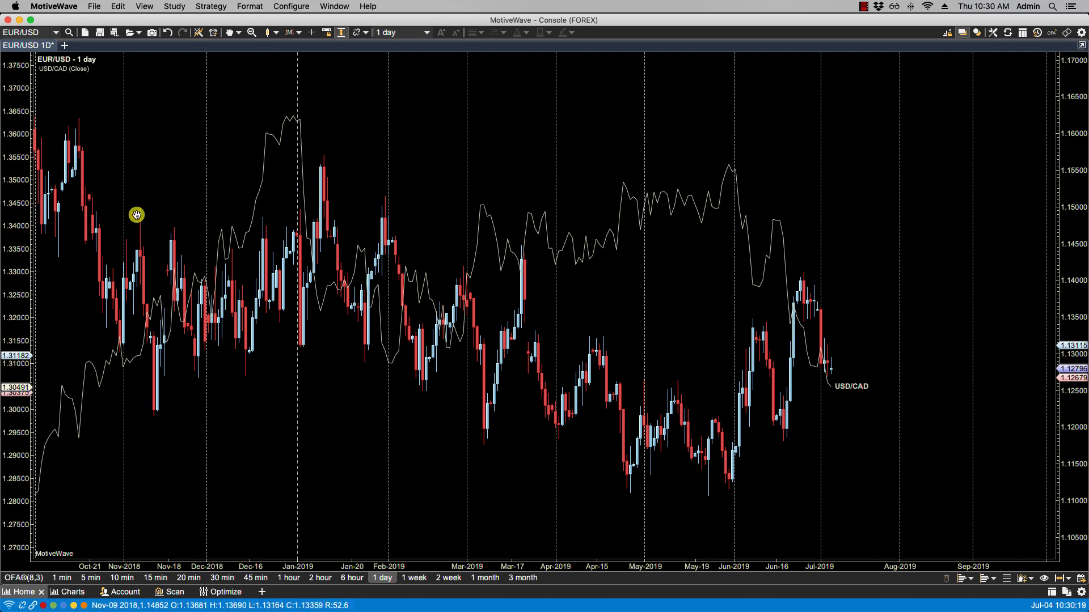
mouse_move(151, 325)
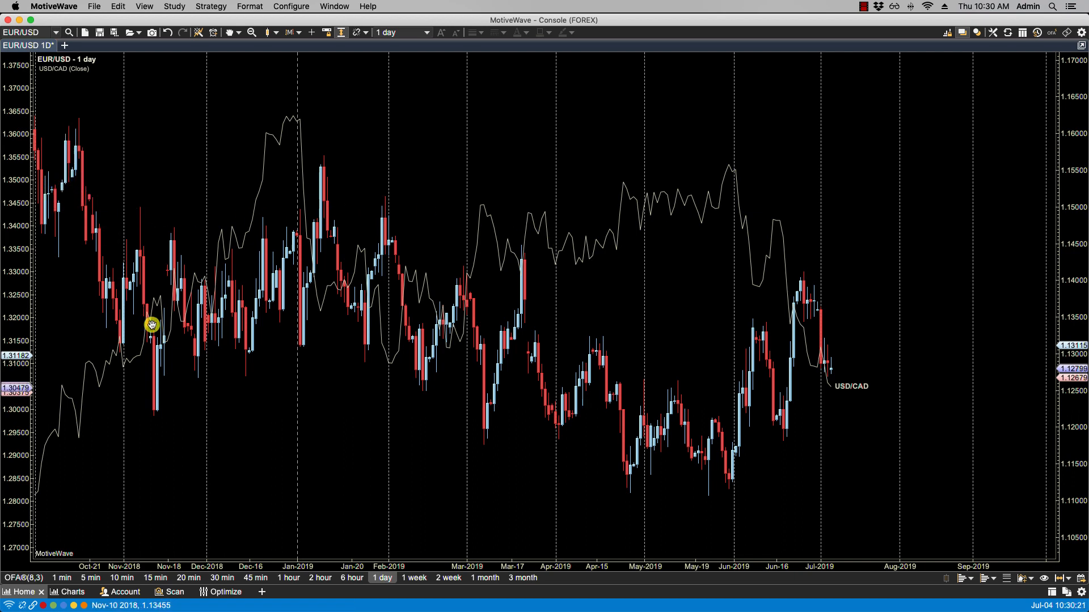
mouse_move(470, 356)
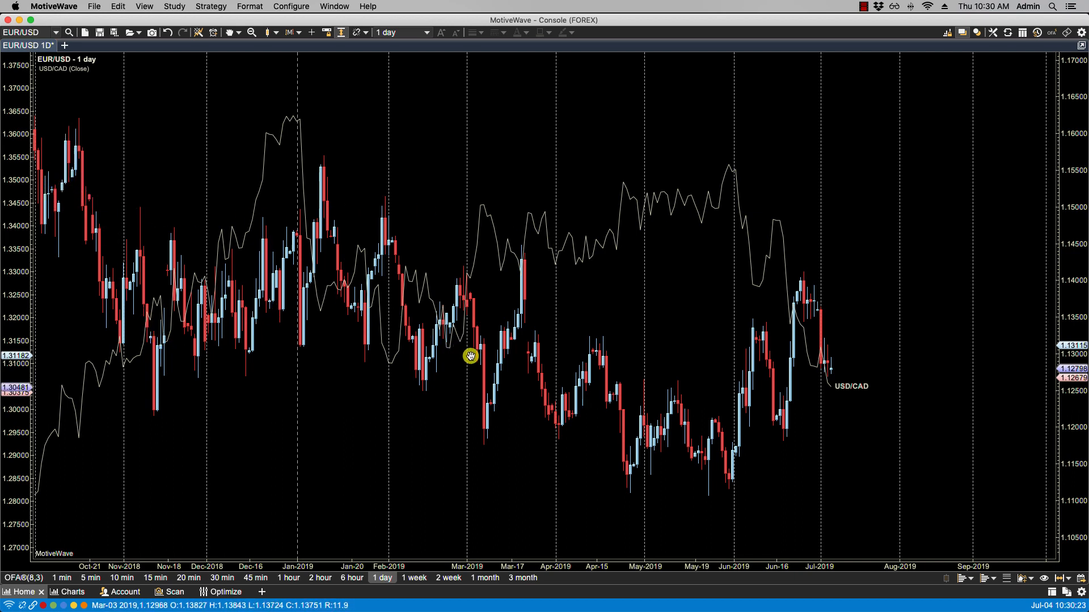
mouse_move(24, 122)
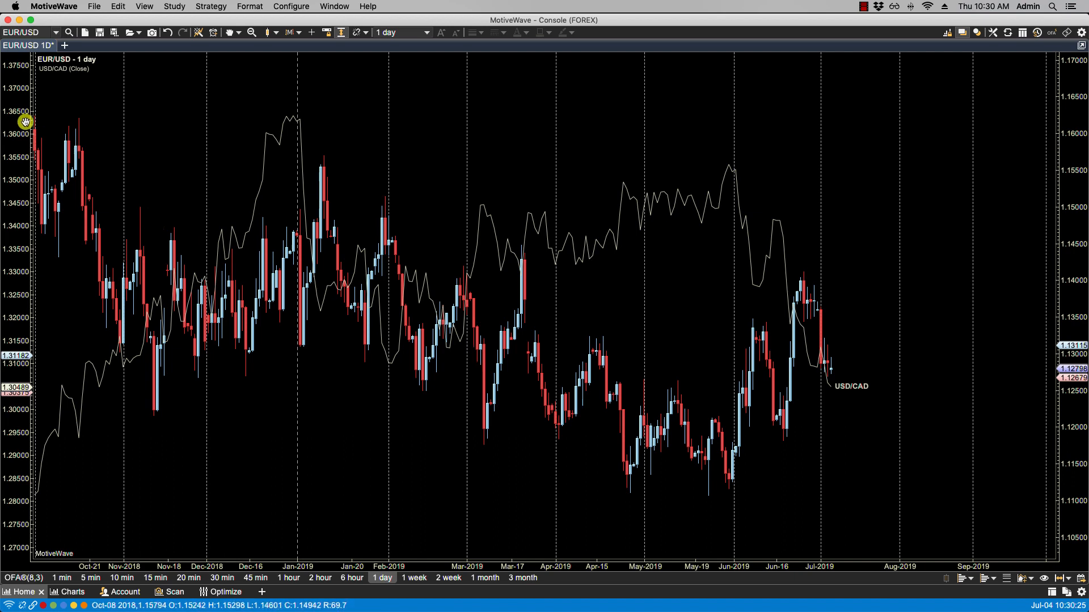
mouse_move(11, 333)
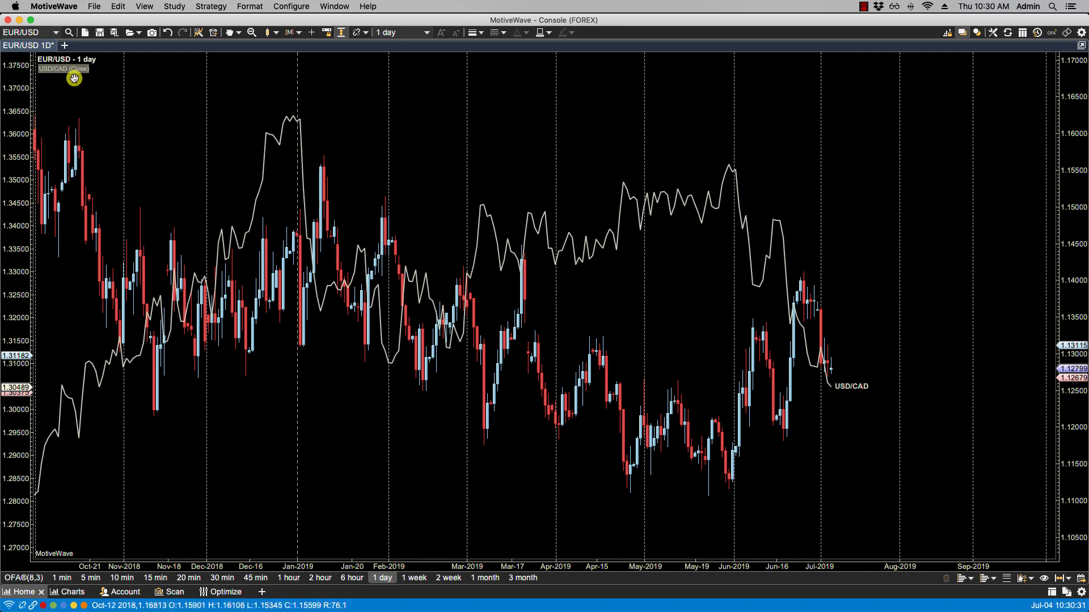
mouse_move(59, 437)
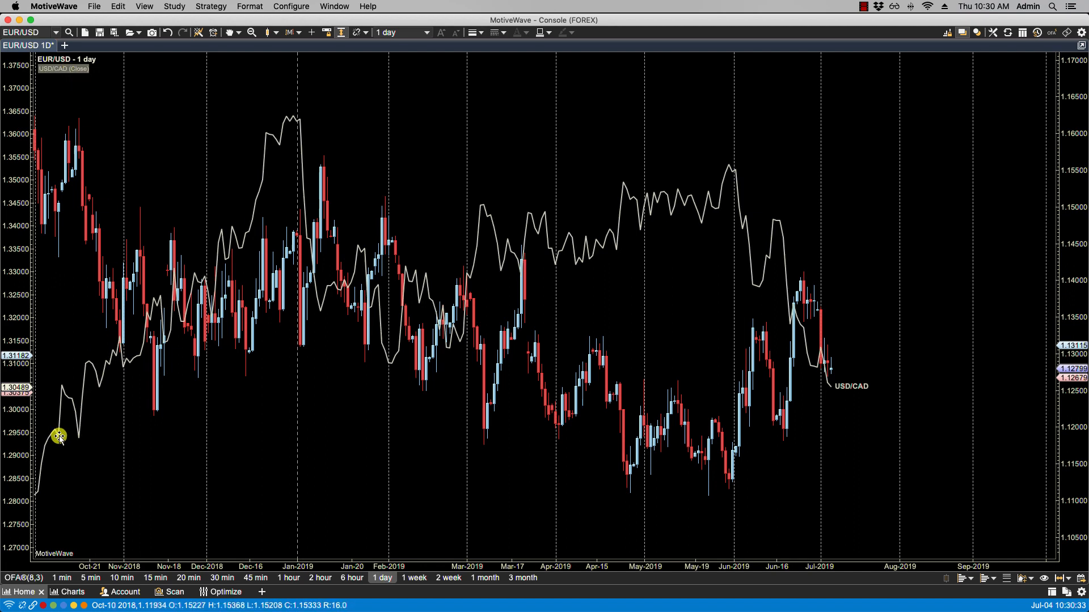
mouse_move(74, 428)
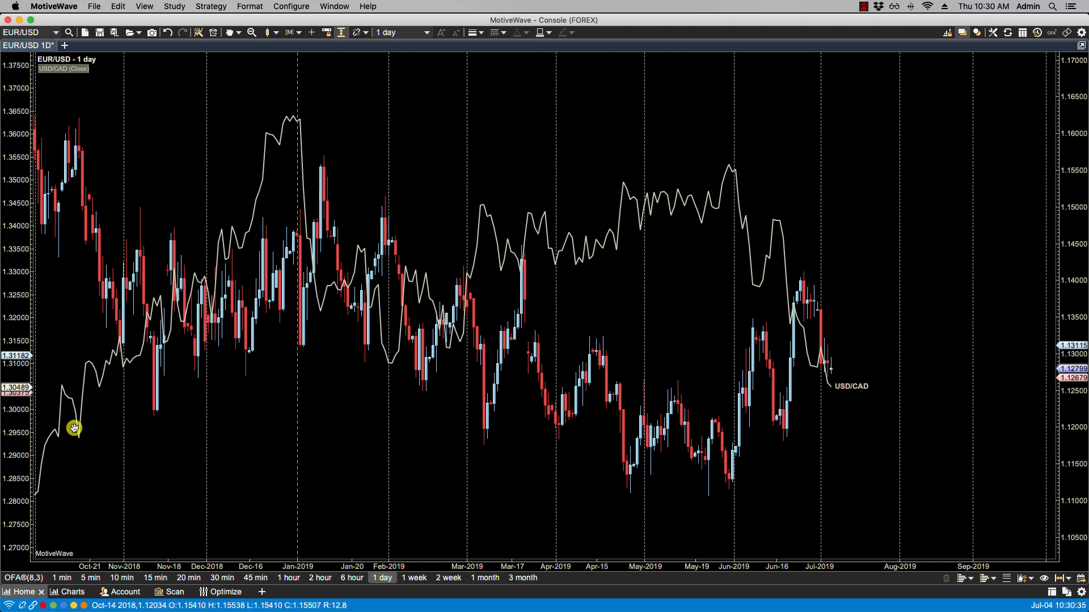
mouse_move(283, 134)
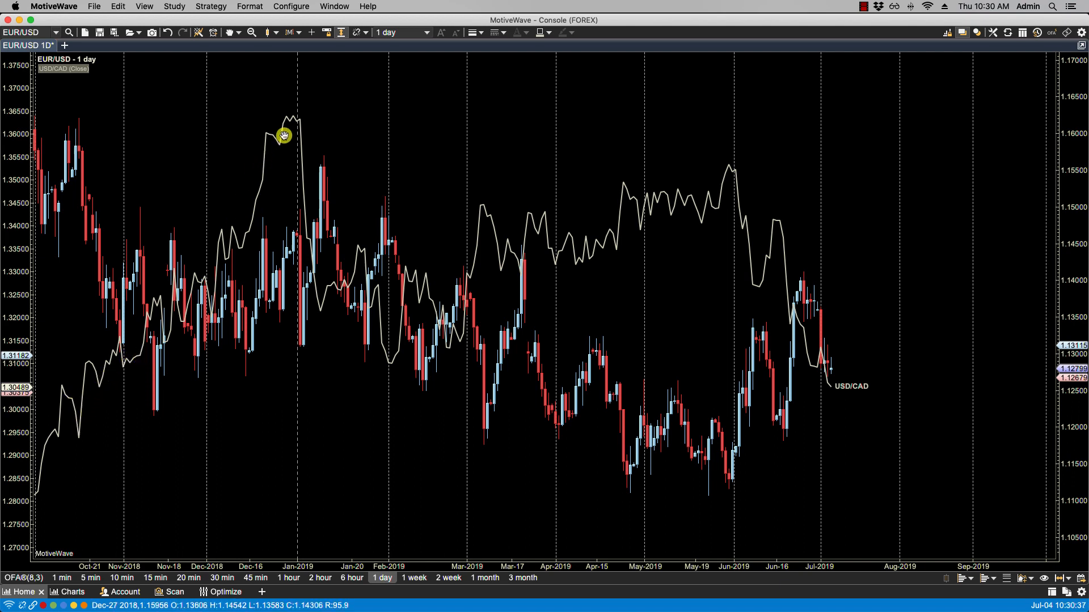
mouse_move(738, 323)
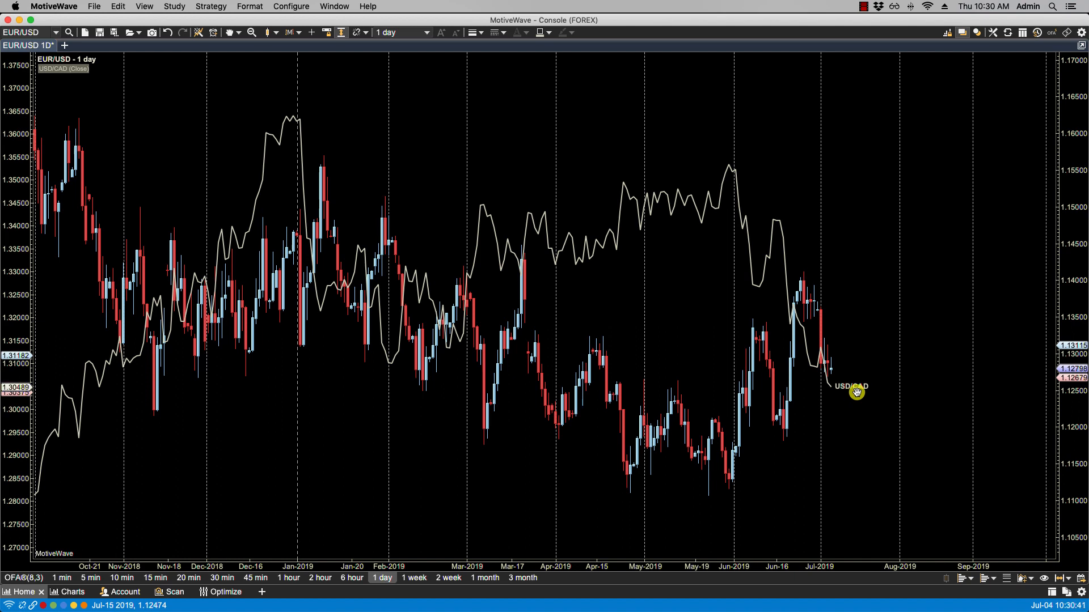
mouse_move(846, 389)
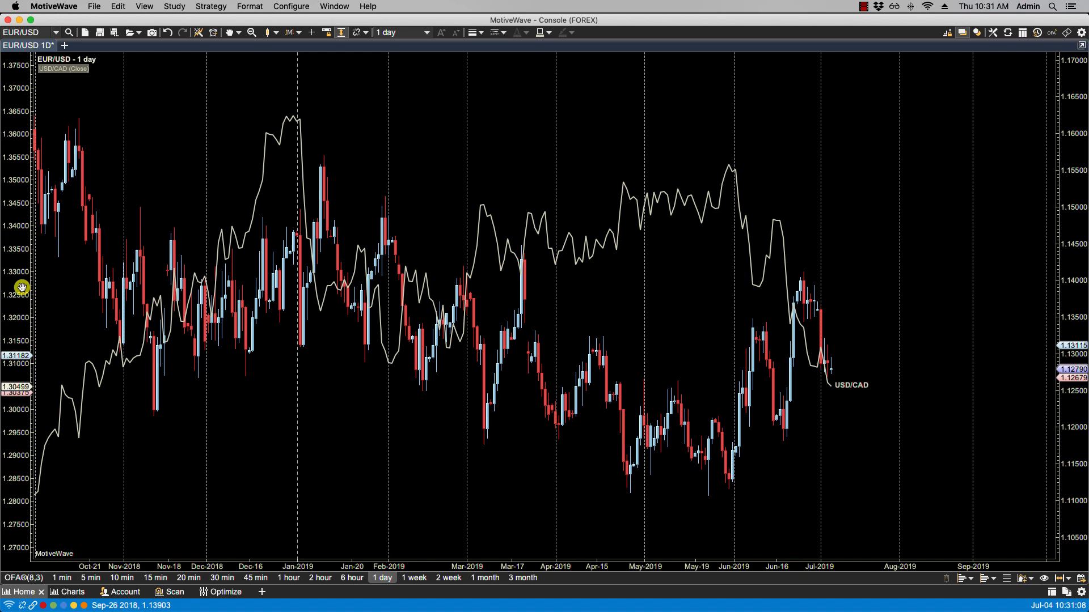
mouse_move(20, 271)
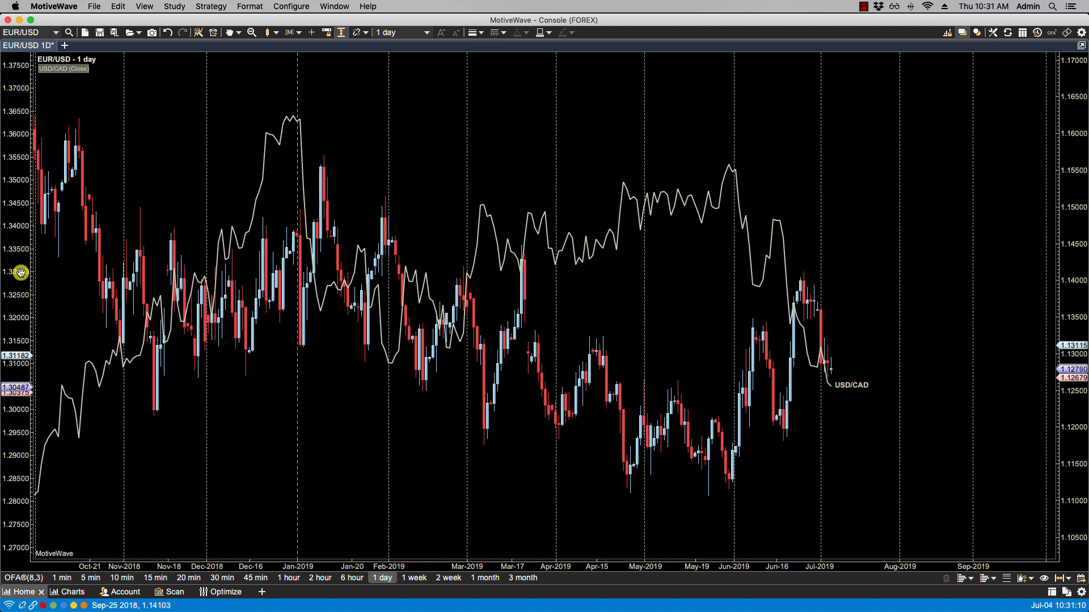
mouse_move(32, 271)
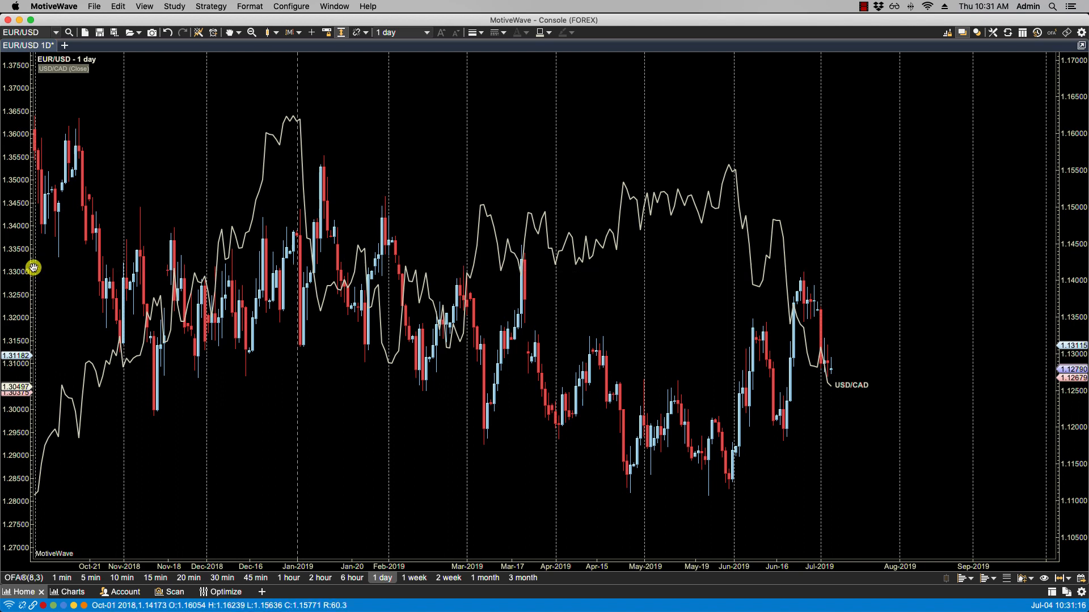
mouse_move(33, 261)
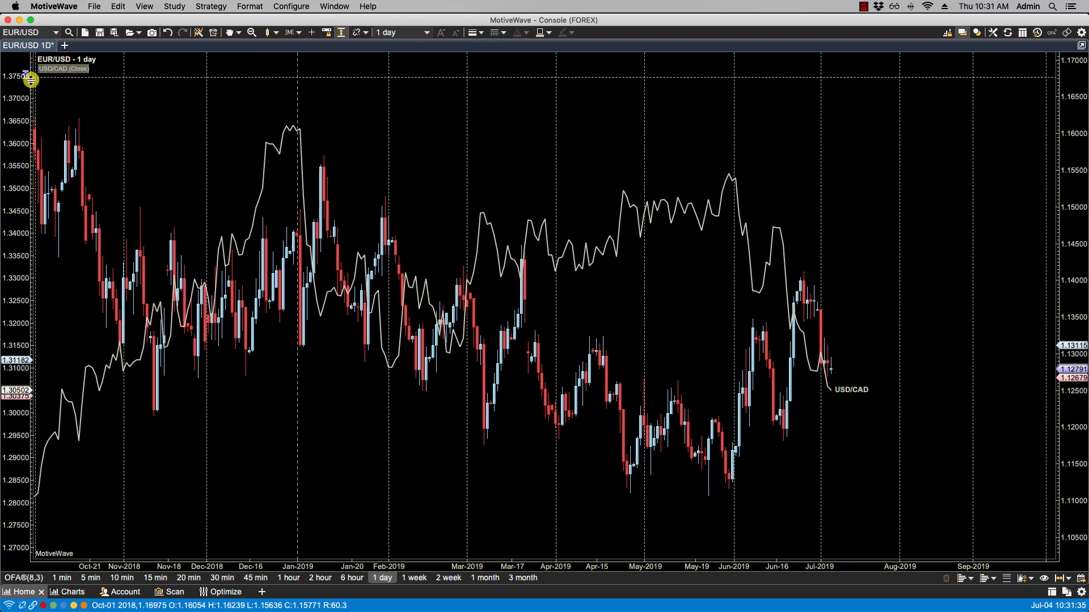
Step: Compress the EUR/USD price scale vertically, then stretch it back to its earlier range
drag(31, 76, 33, 170)
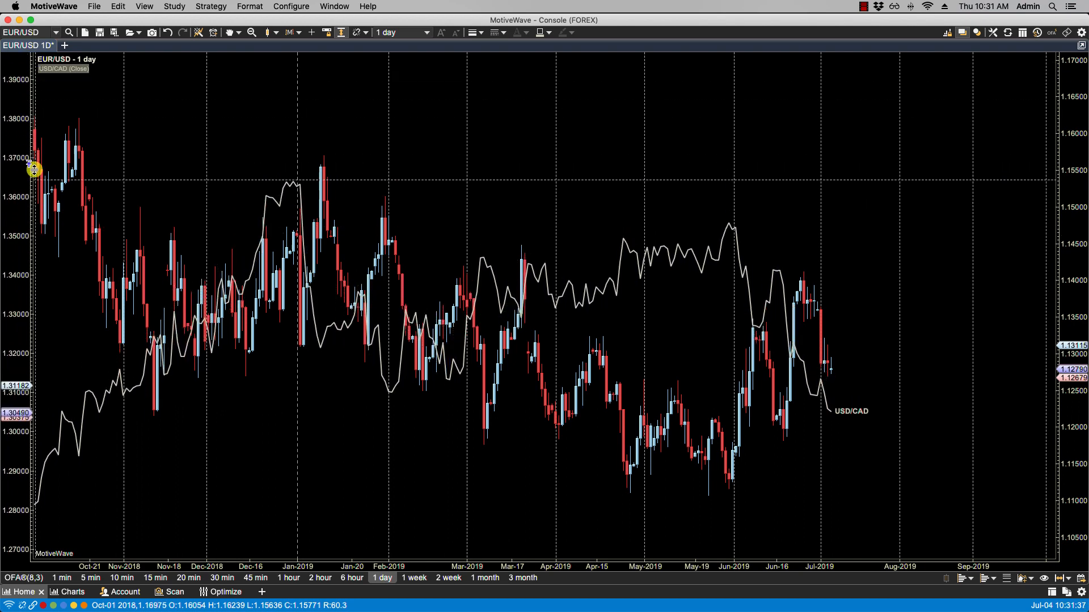
drag(33, 170, 15, 485)
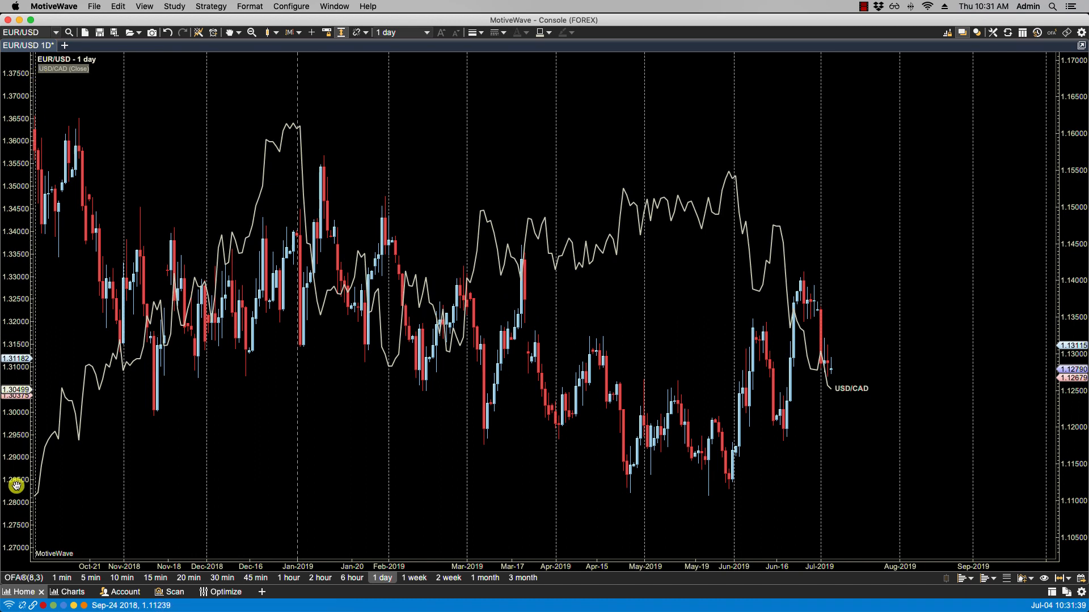
mouse_move(30, 549)
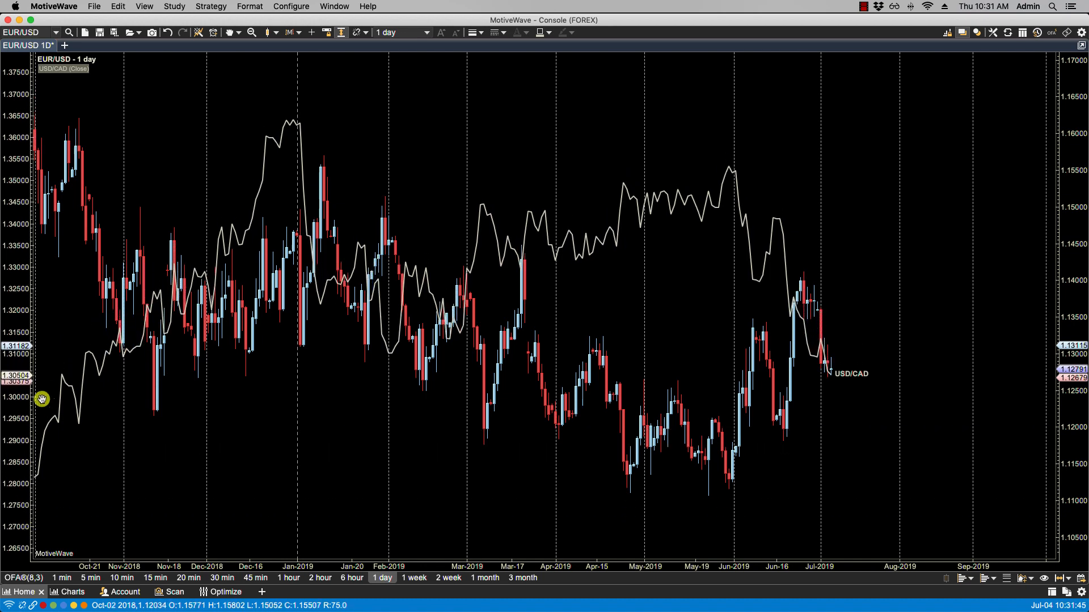
mouse_move(33, 281)
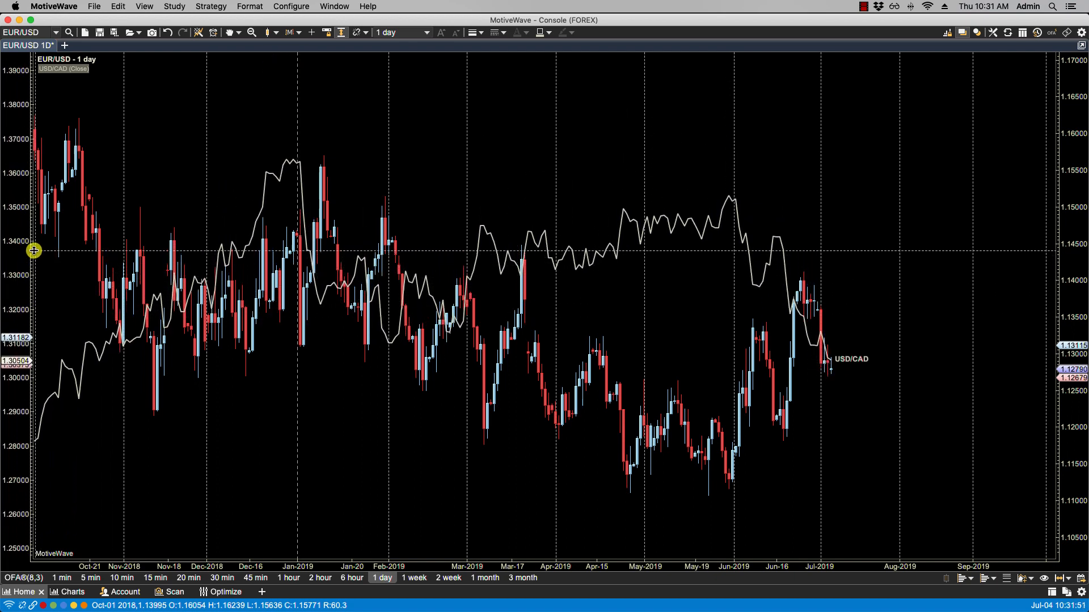
mouse_move(339, 181)
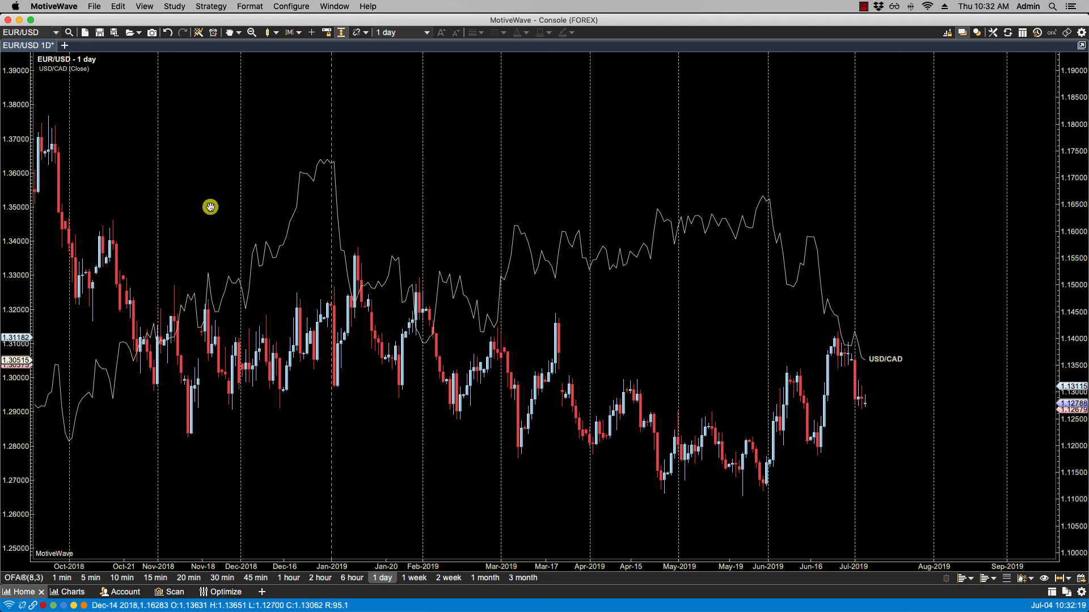
mouse_move(688, 329)
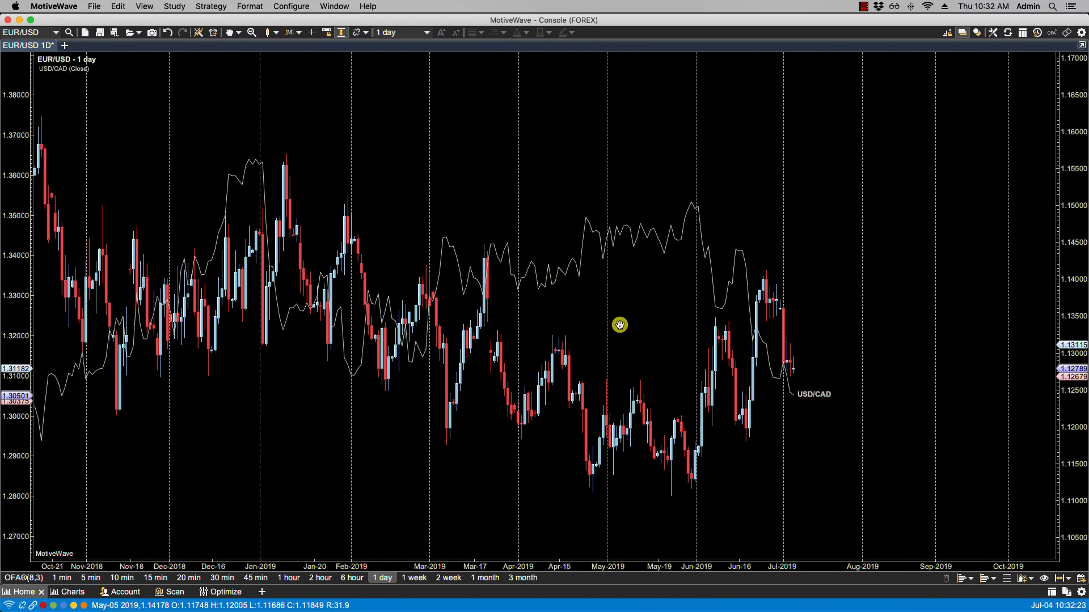
mouse_move(351, 87)
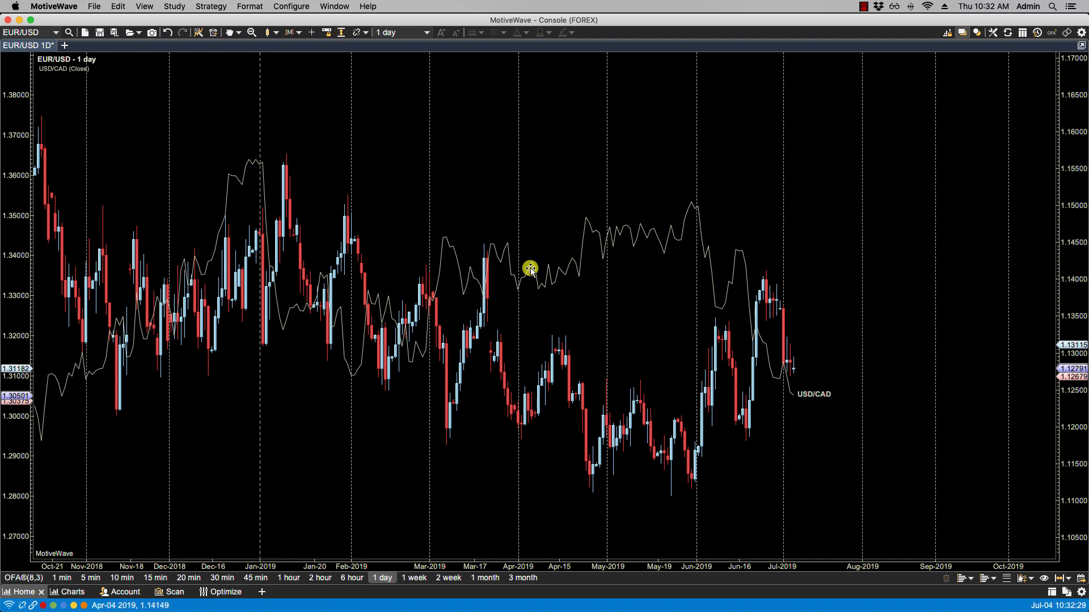
mouse_move(532, 274)
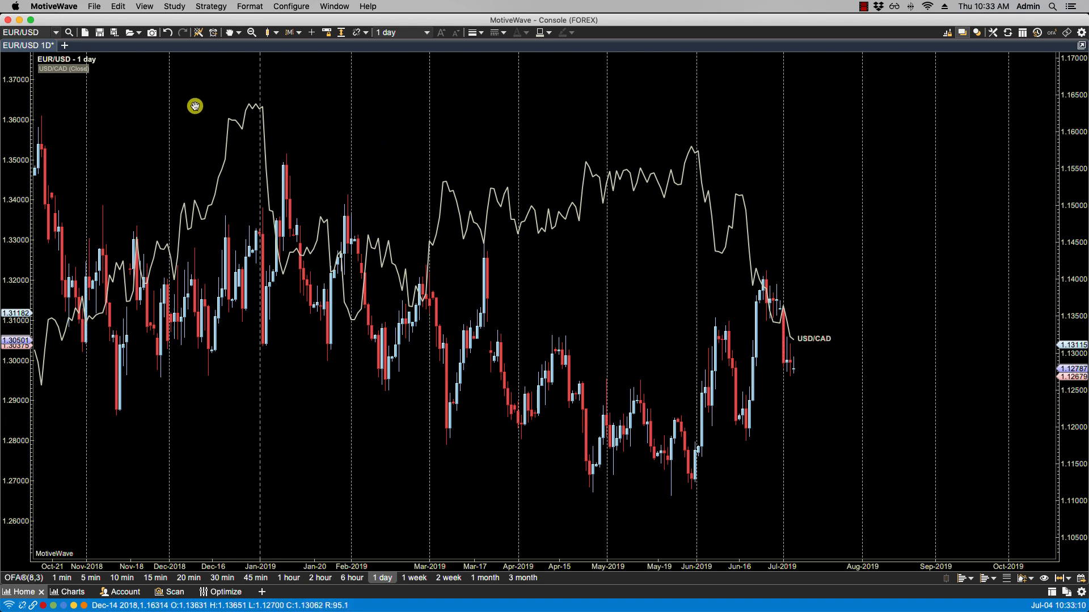
mouse_move(91, 79)
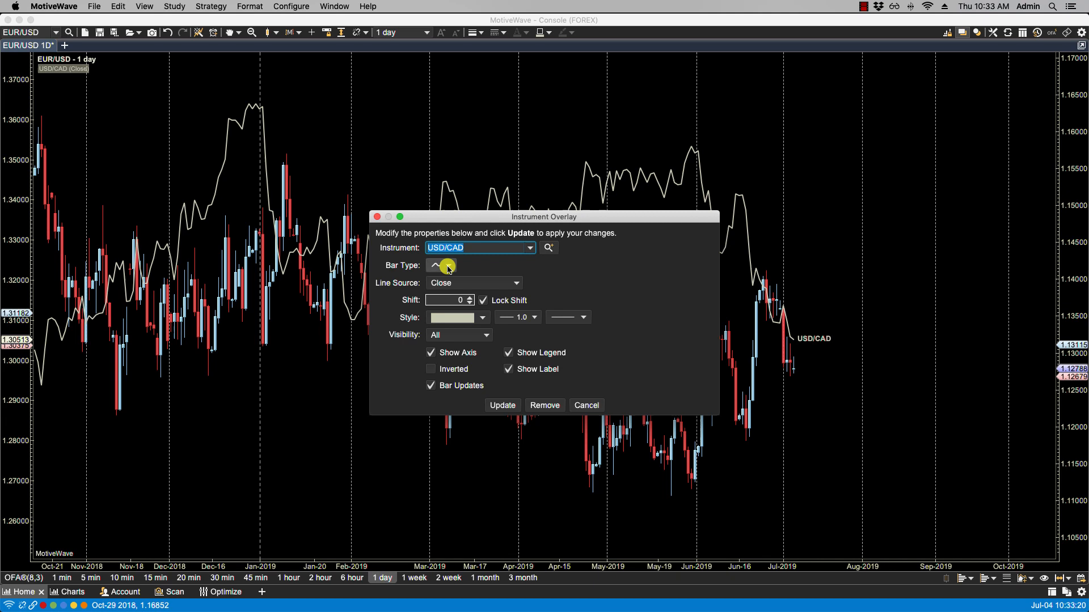
Step: Try the USD/CAD overlay as candlesticks, then set its bar type back to Line
click(449, 265)
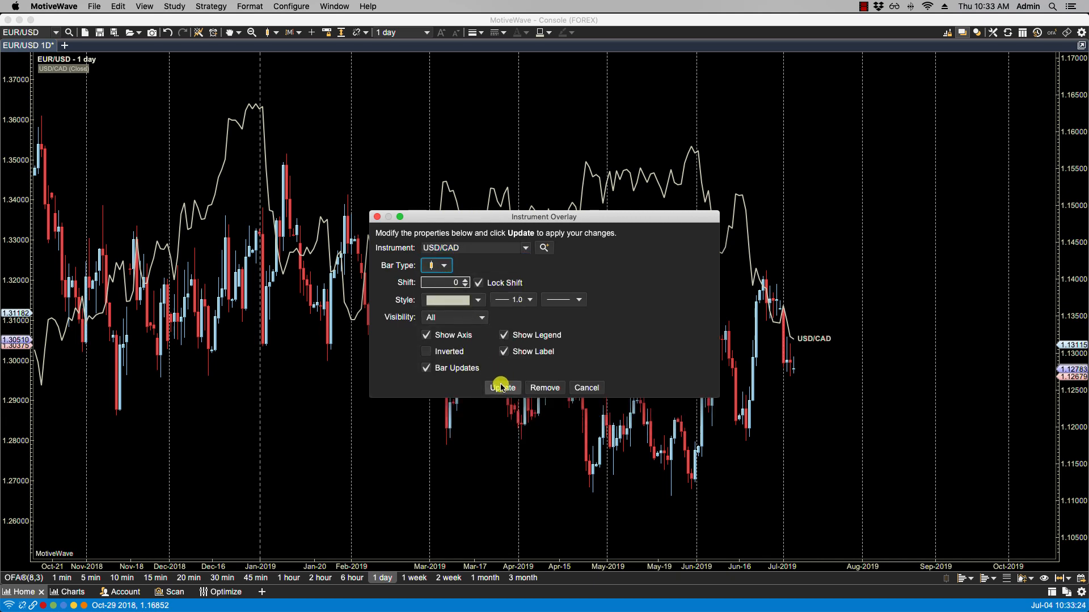
click(501, 388)
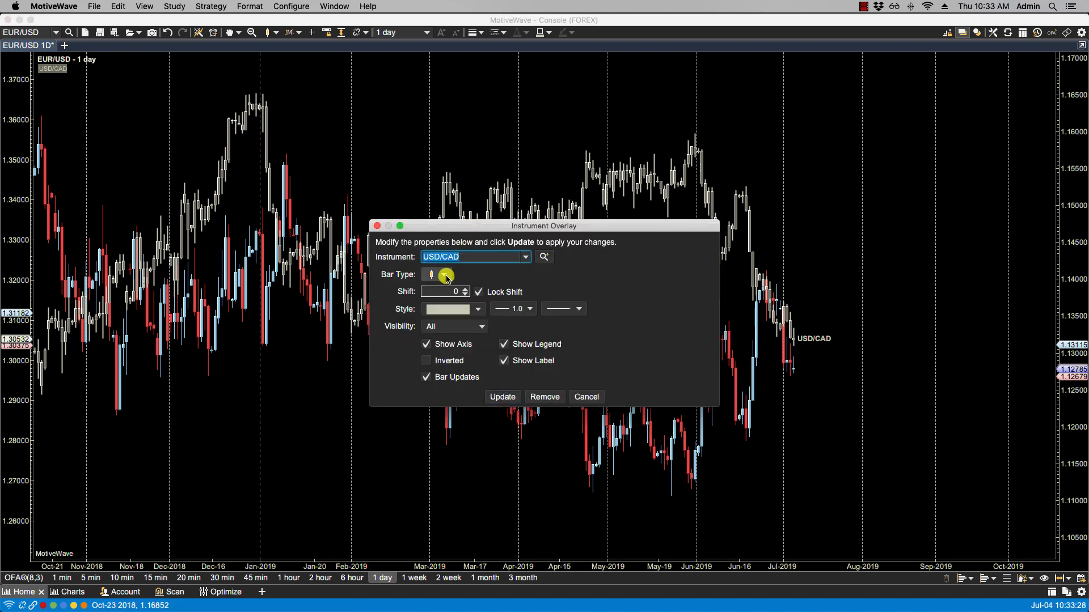
click(444, 275)
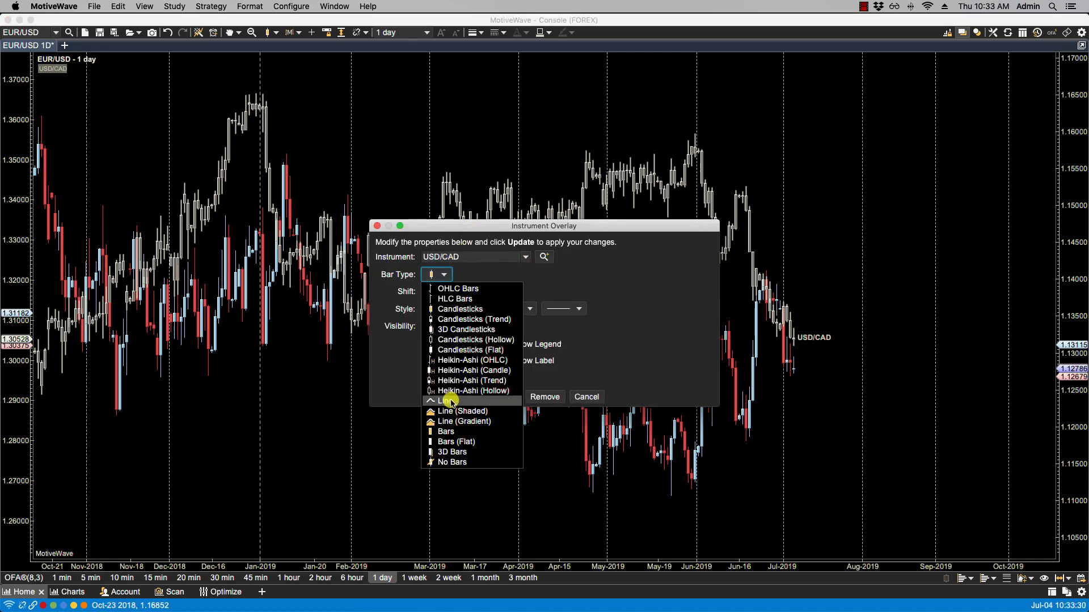
click(448, 400)
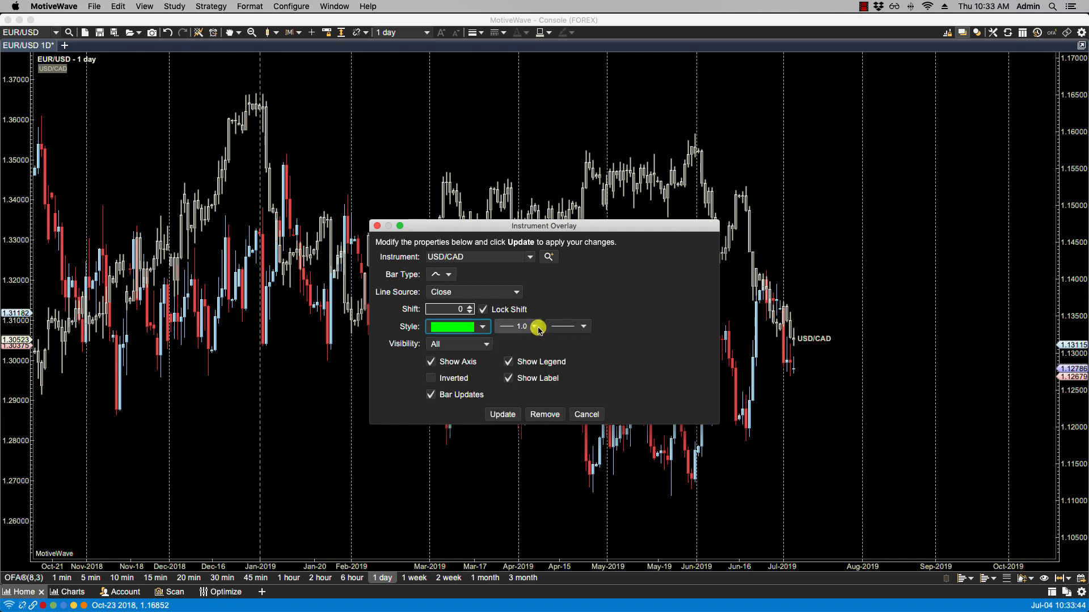
Step: Make the overlay a solid green line of width 1.5 and apply it
click(536, 327)
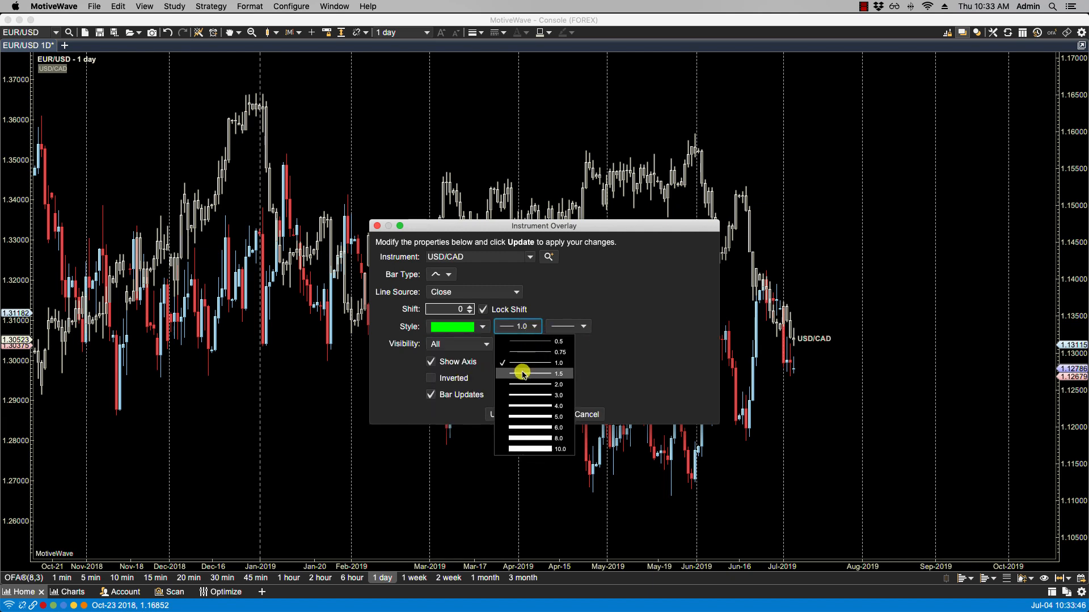
click(582, 326)
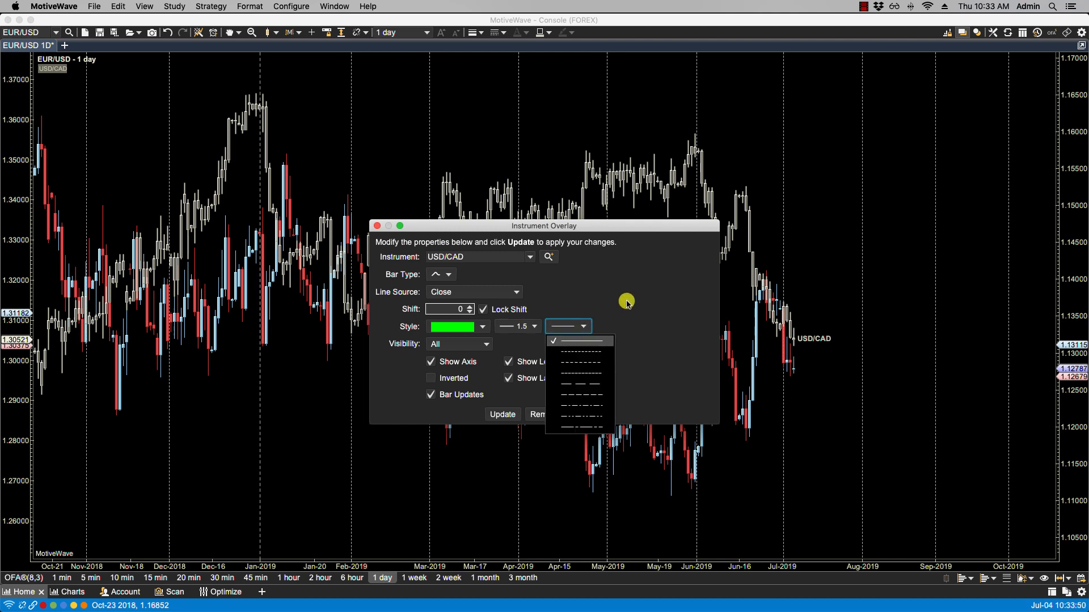
click(579, 340)
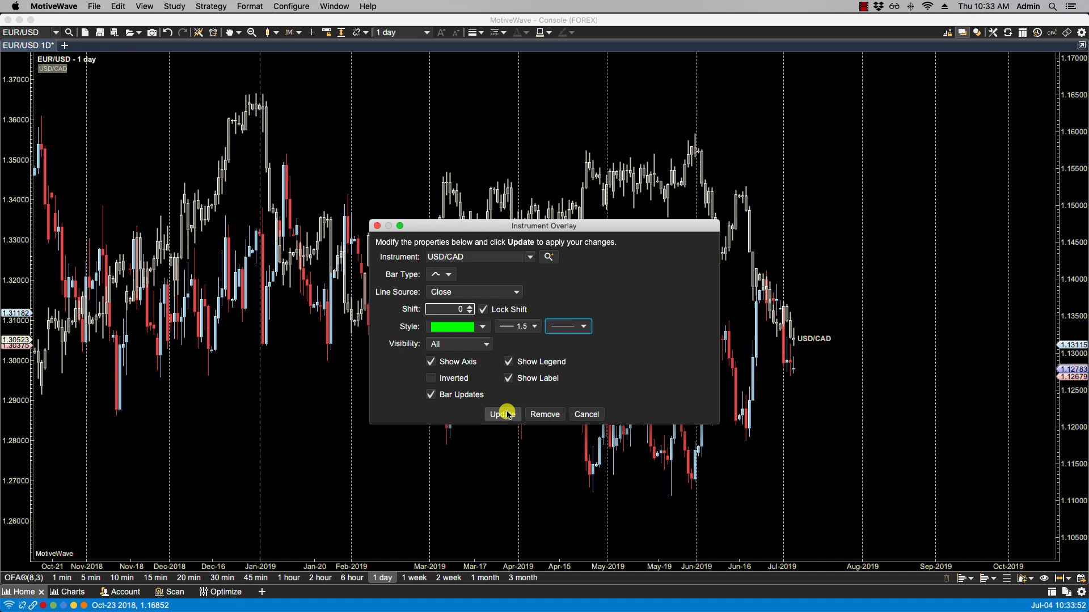
click(500, 415)
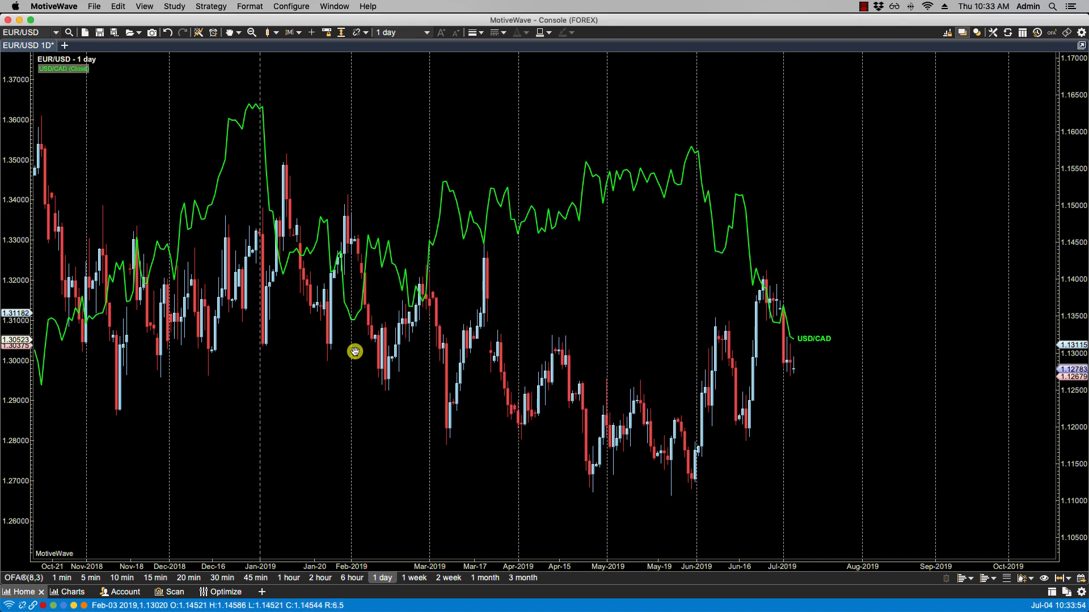
mouse_move(730, 197)
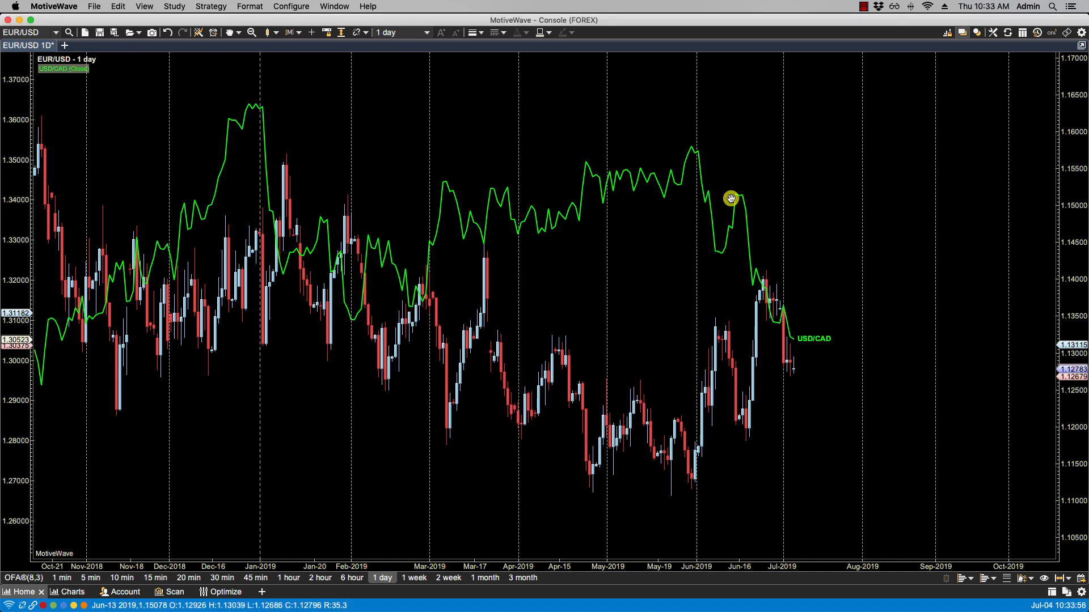
mouse_move(350, 49)
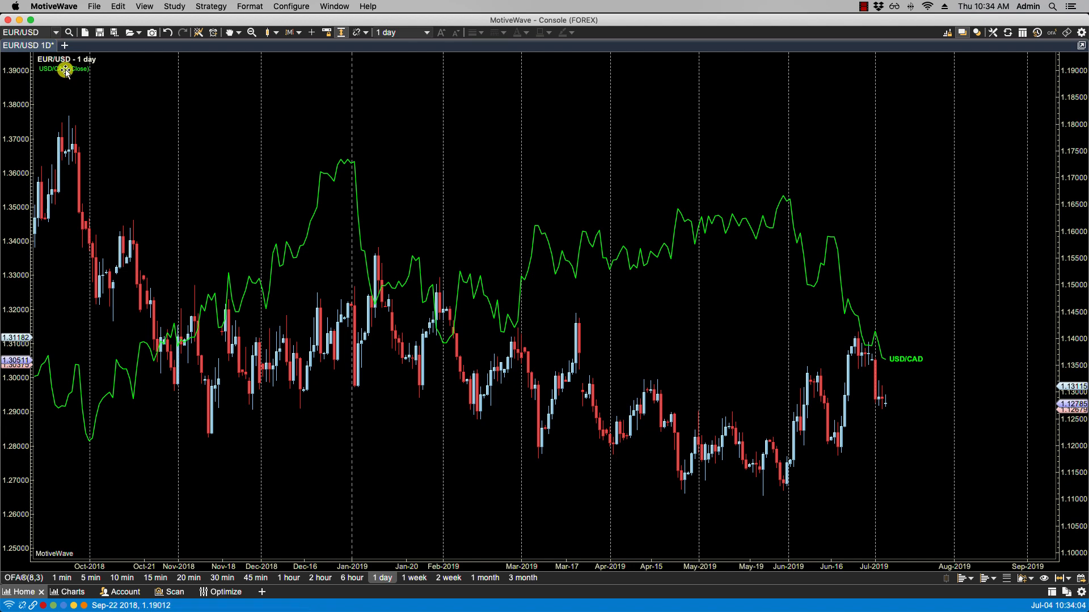
Step: Shift the USD/CAD overlay line 5 bars forward and apply it
double_click(63, 69)
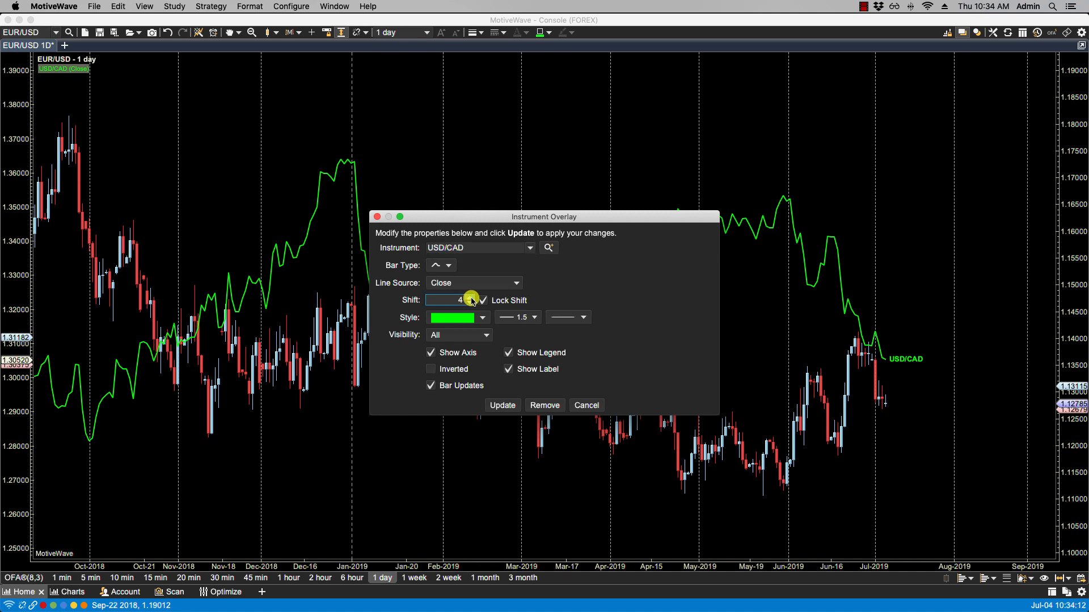
click(473, 297)
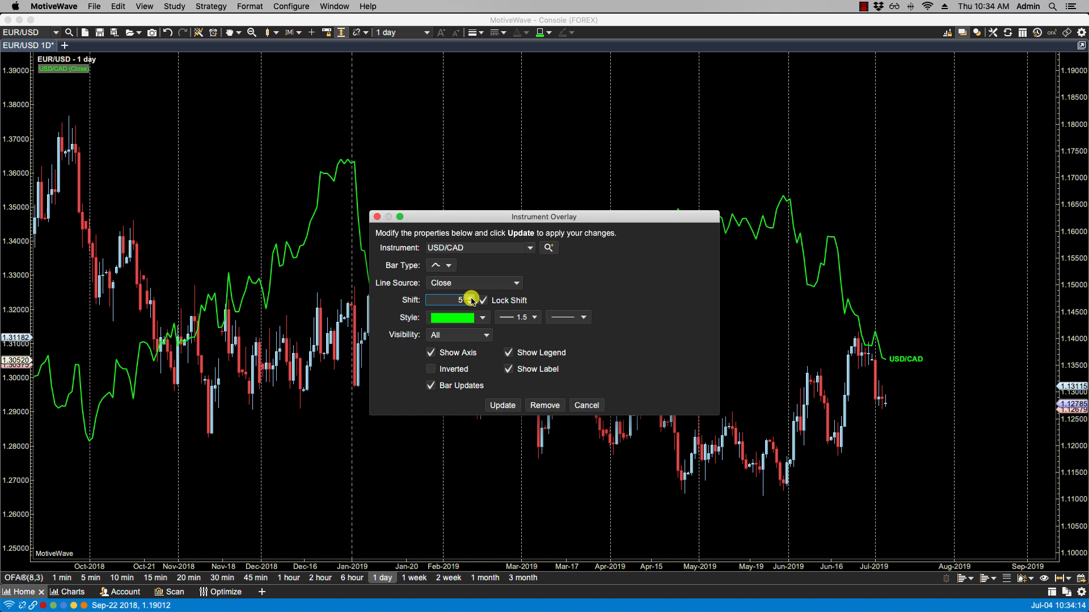
click(501, 405)
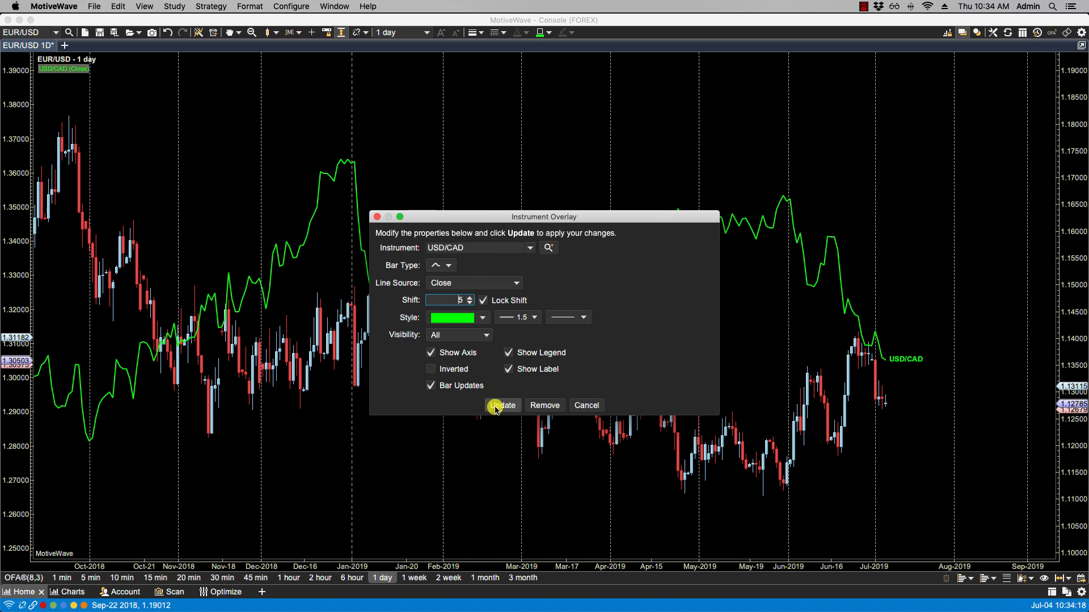
click(501, 404)
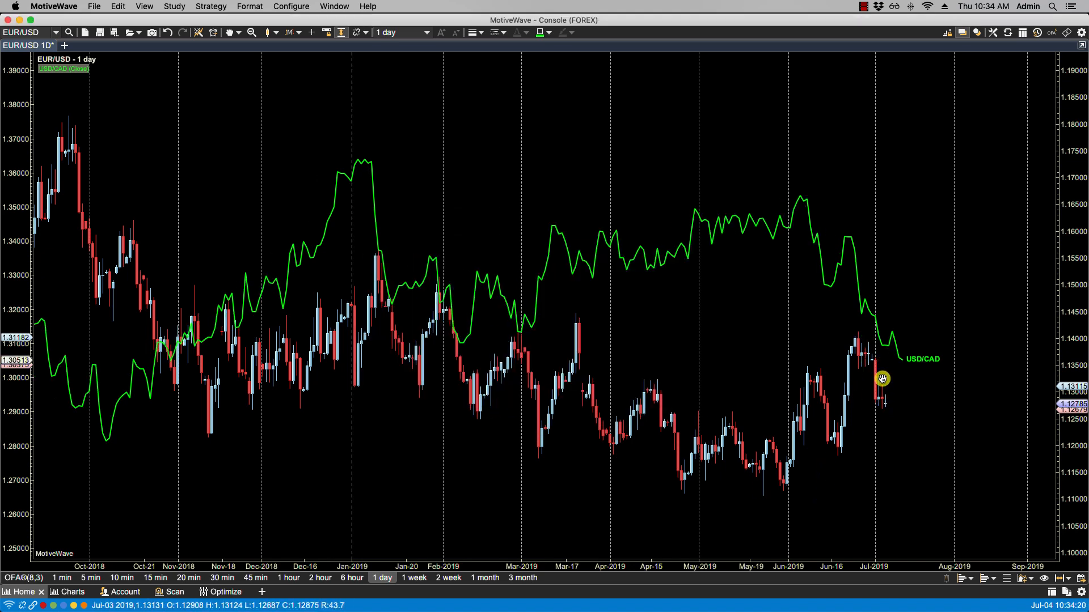
double_click(62, 69)
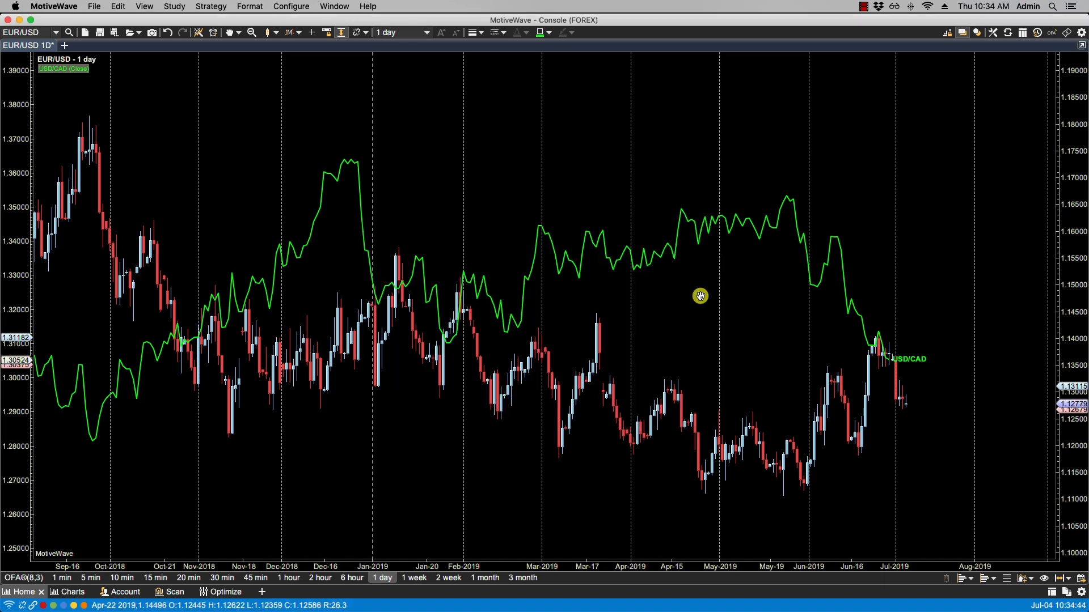
mouse_move(696, 238)
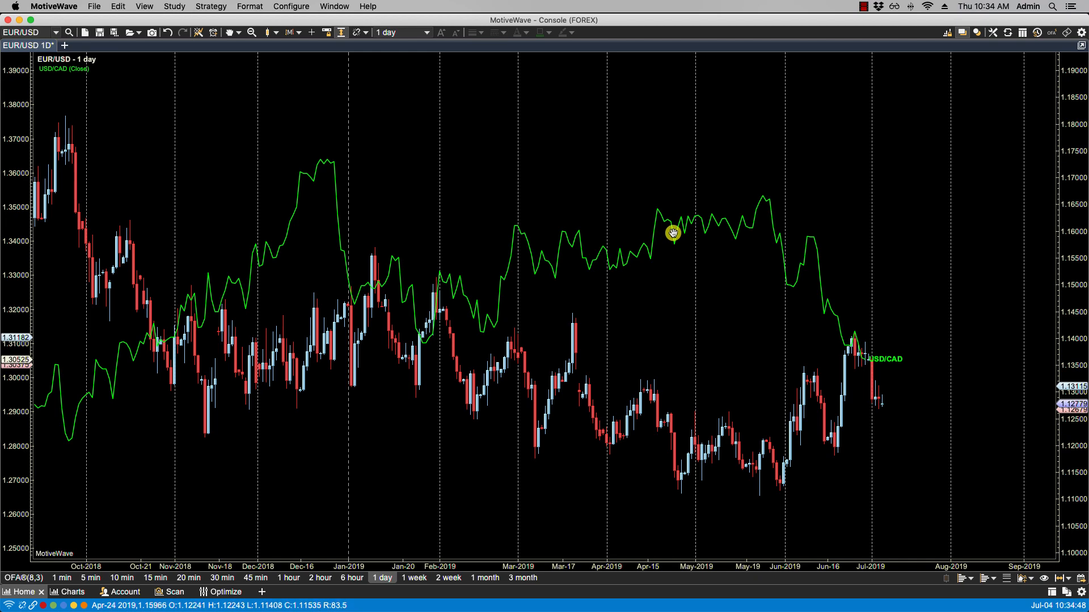
mouse_move(648, 250)
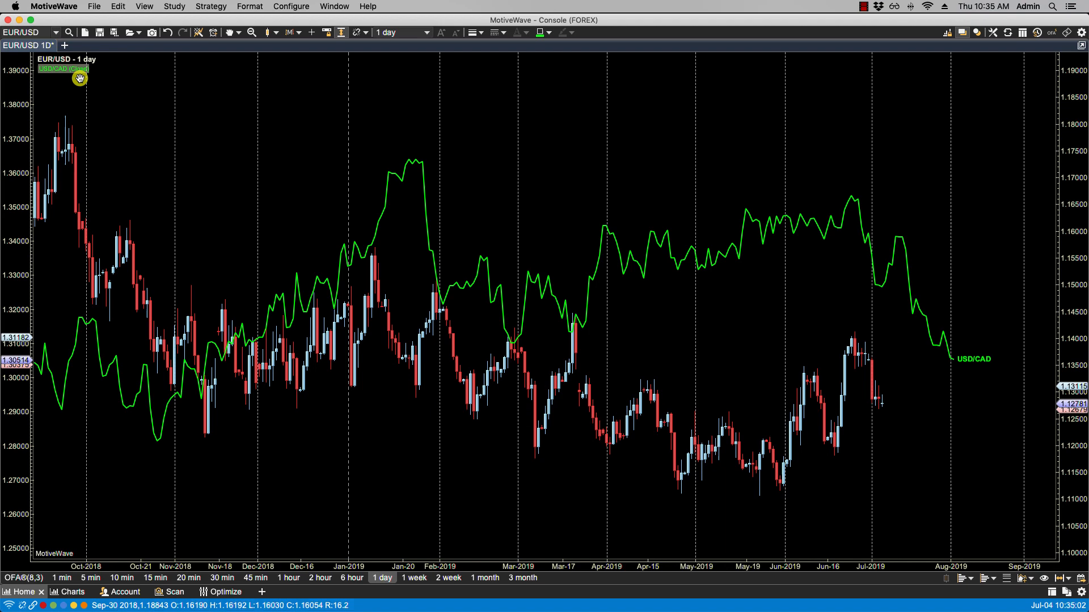
Step: Keep overlay visibility at All, turn off Show Axis, and apply
double_click(62, 69)
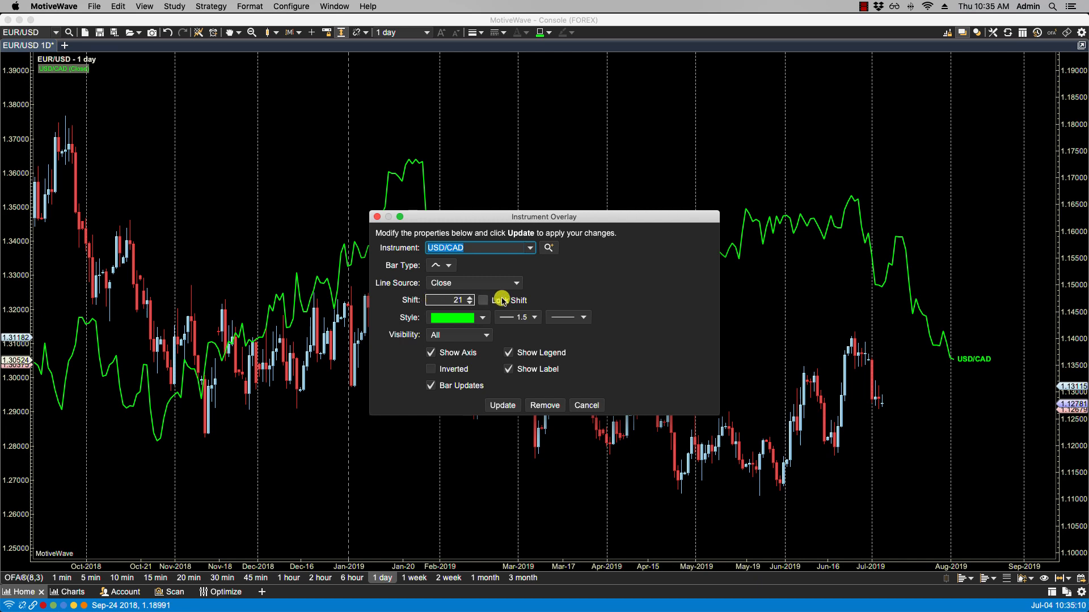
mouse_move(461, 343)
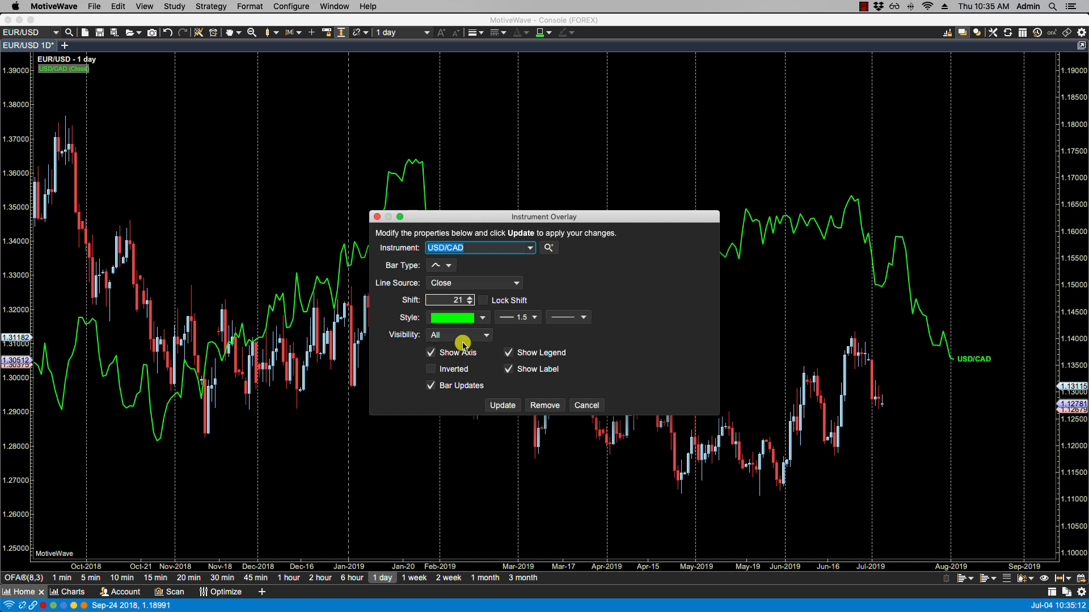
click(484, 336)
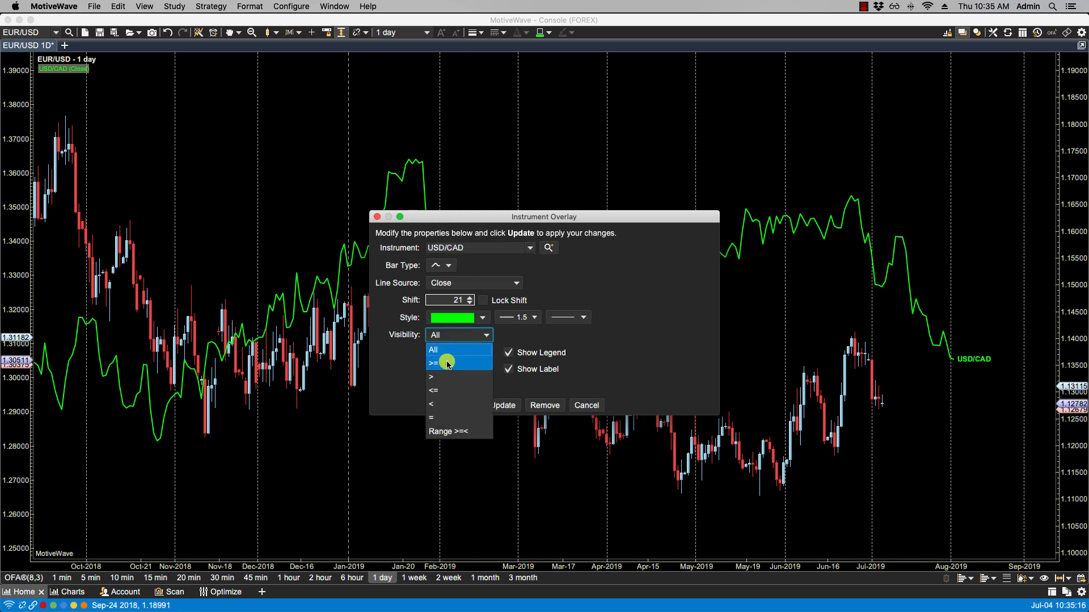
mouse_move(465, 340)
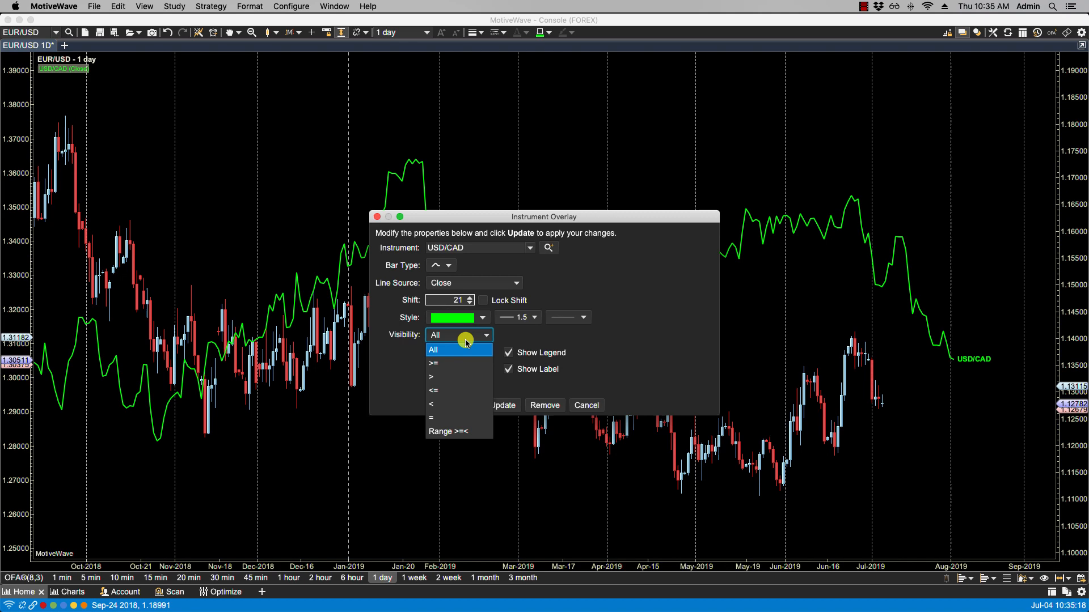
click(458, 336)
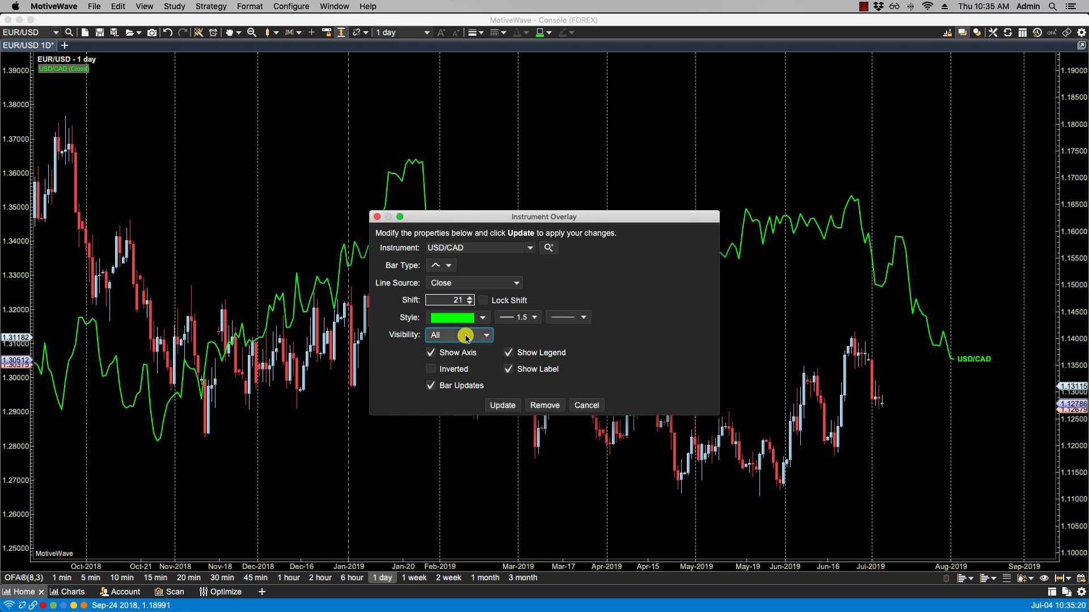
mouse_move(391, 177)
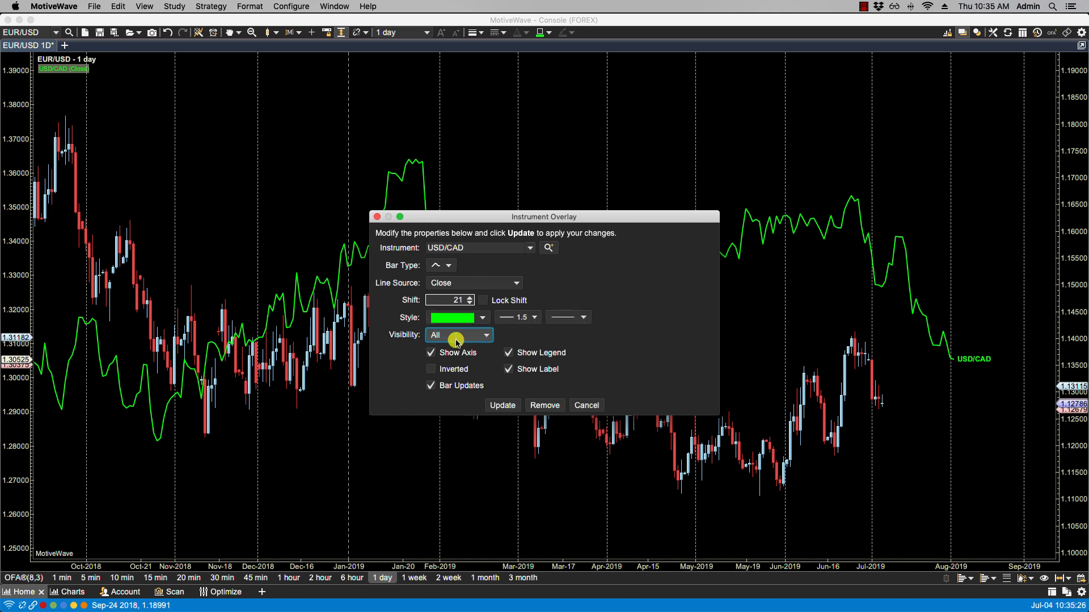
click(430, 353)
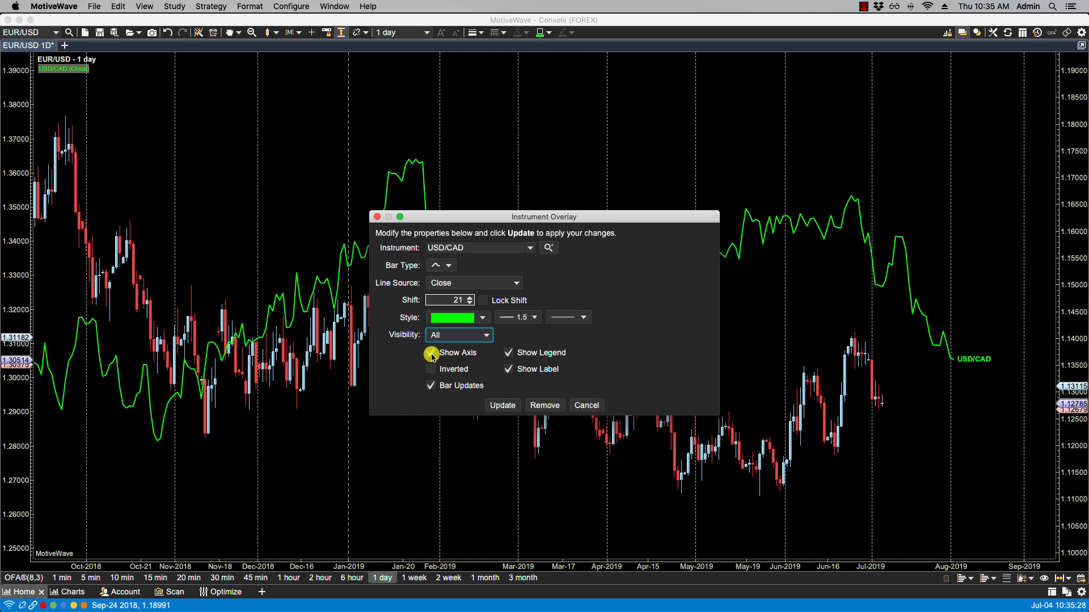
click(502, 405)
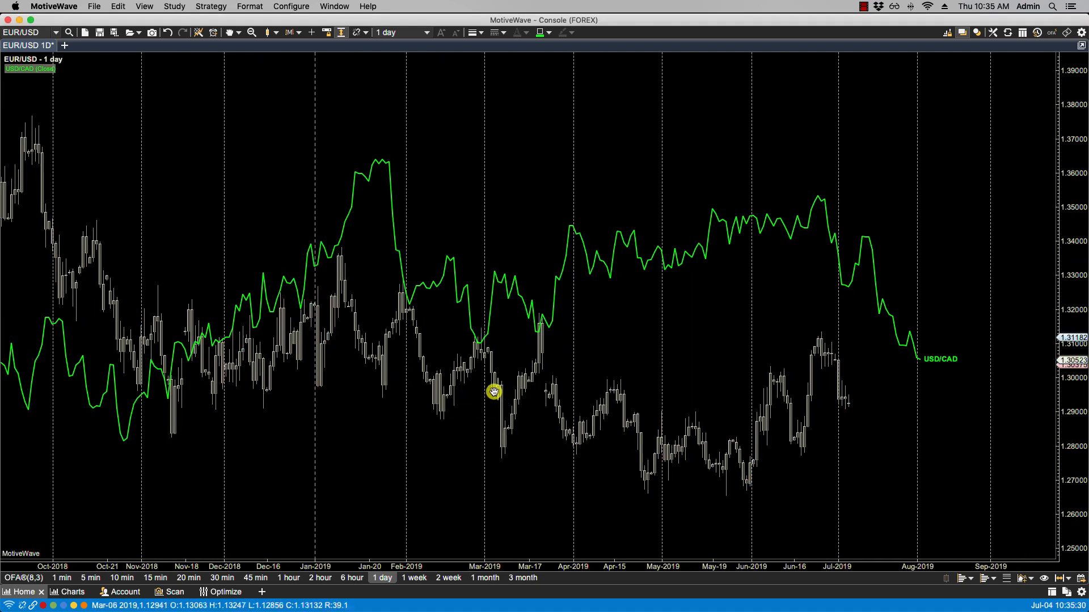
mouse_move(25, 97)
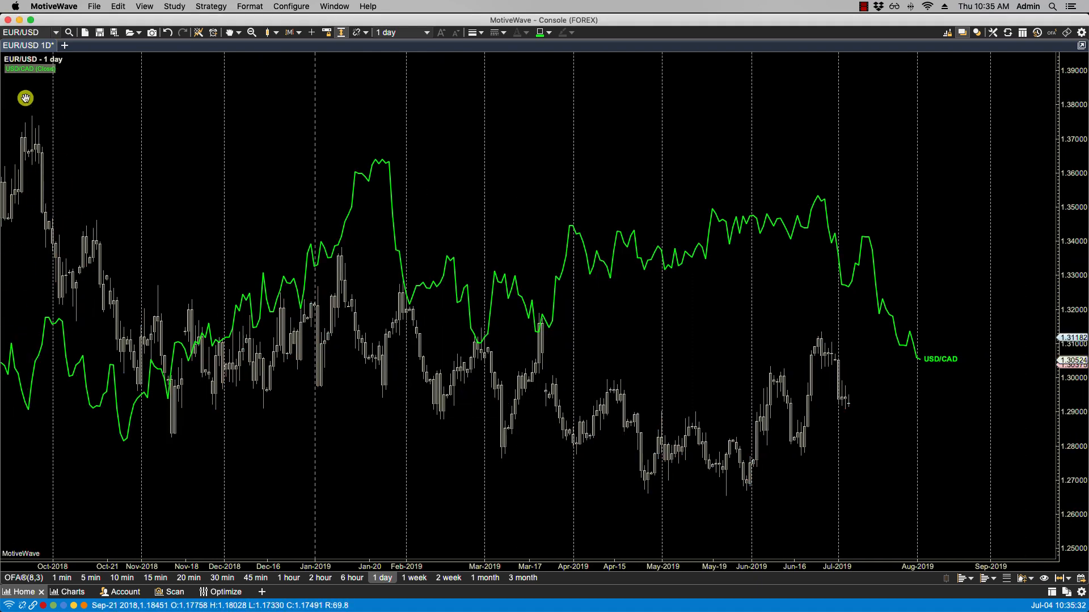
Step: Turn Show Axis back on, set the overlay to Inverted, and apply
double_click(30, 68)
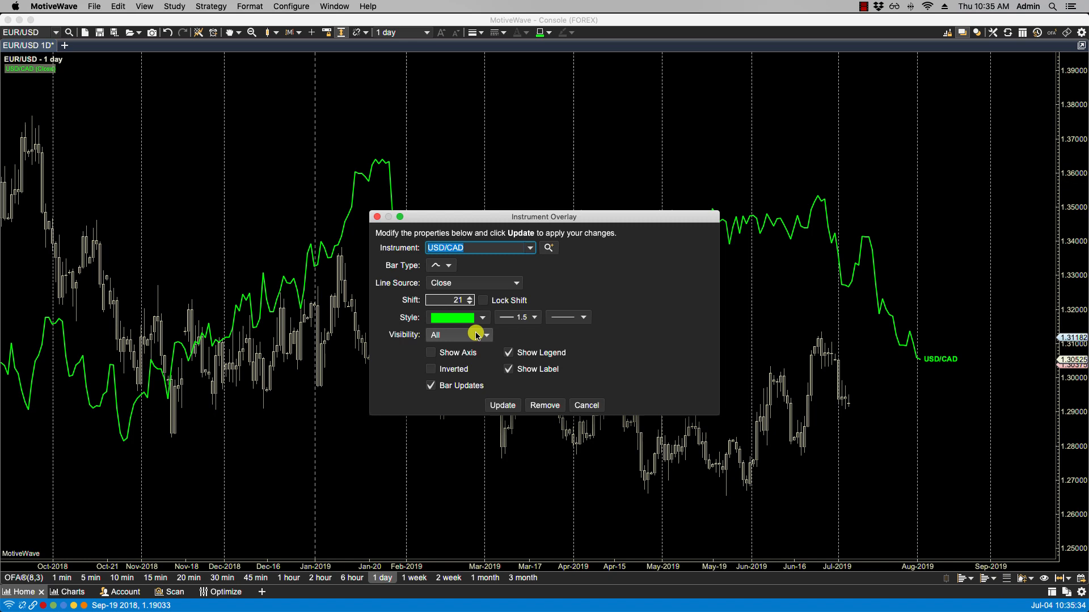
click(431, 353)
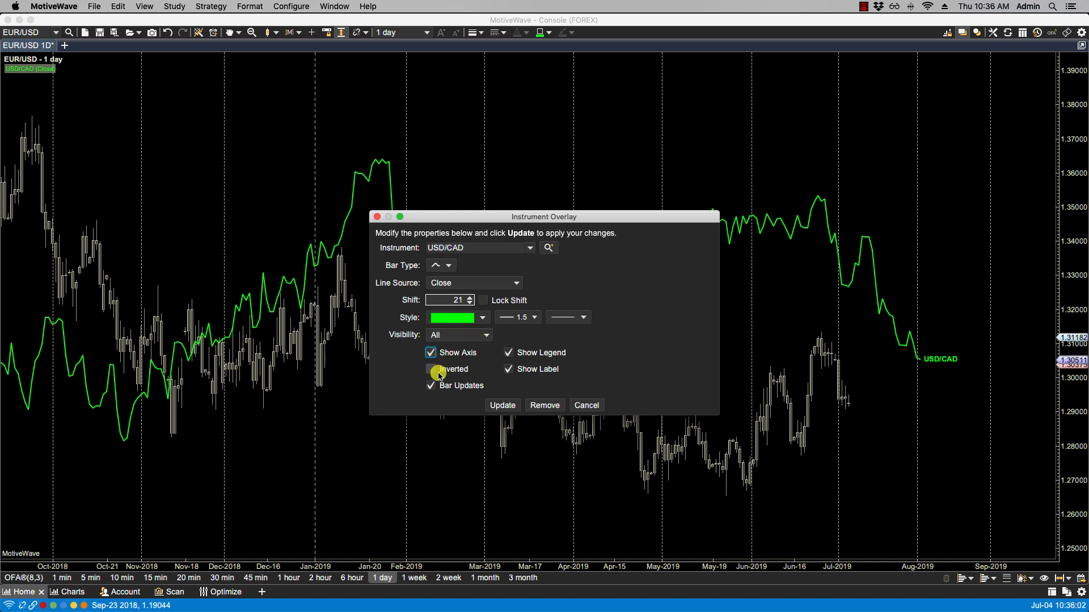
click(431, 369)
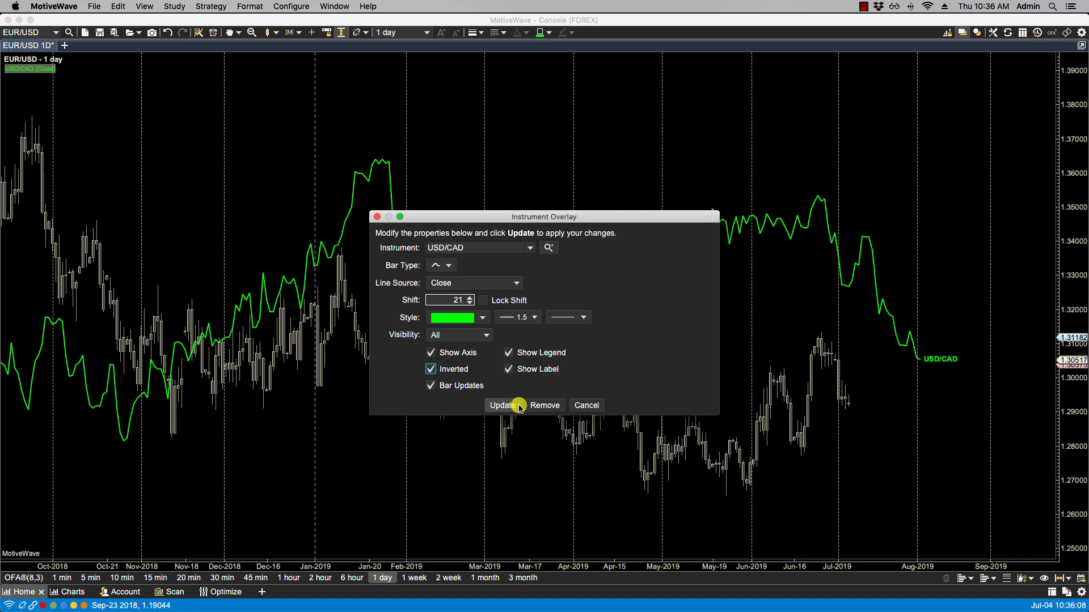
click(500, 405)
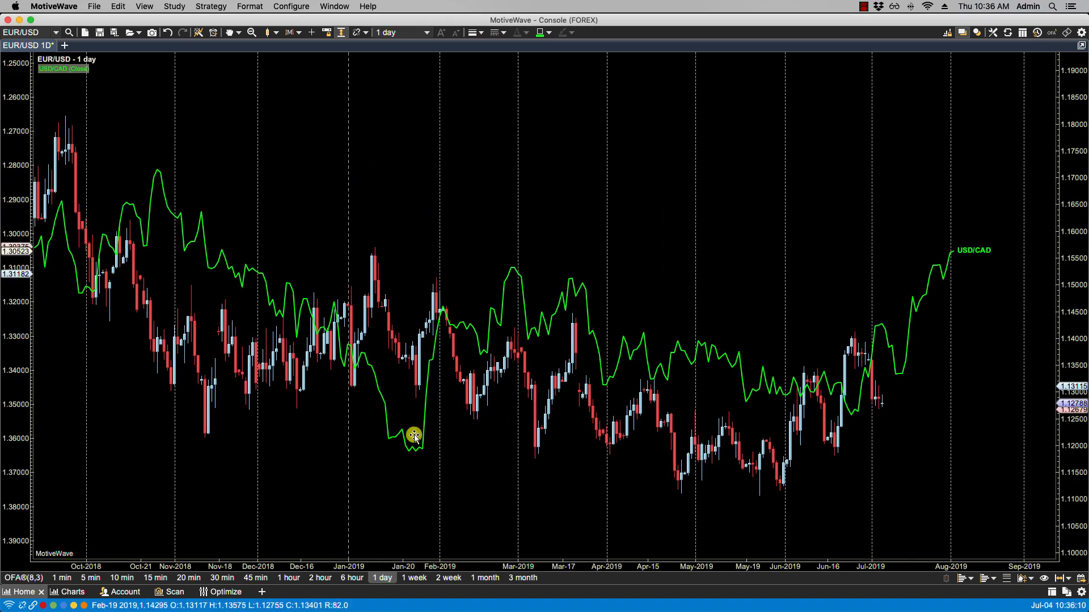
double_click(63, 69)
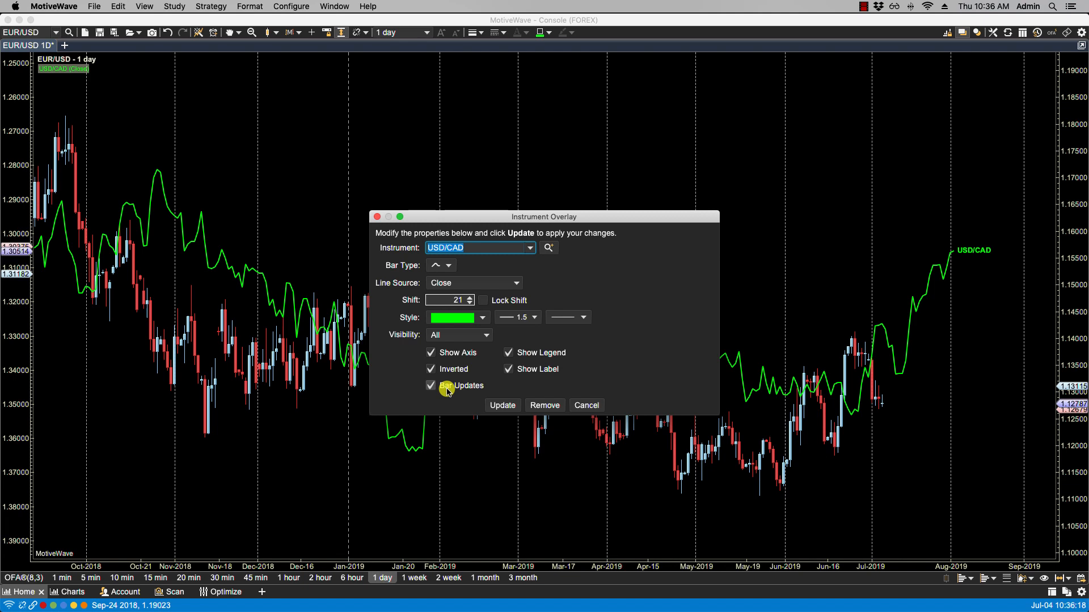
mouse_move(929, 273)
text(0)
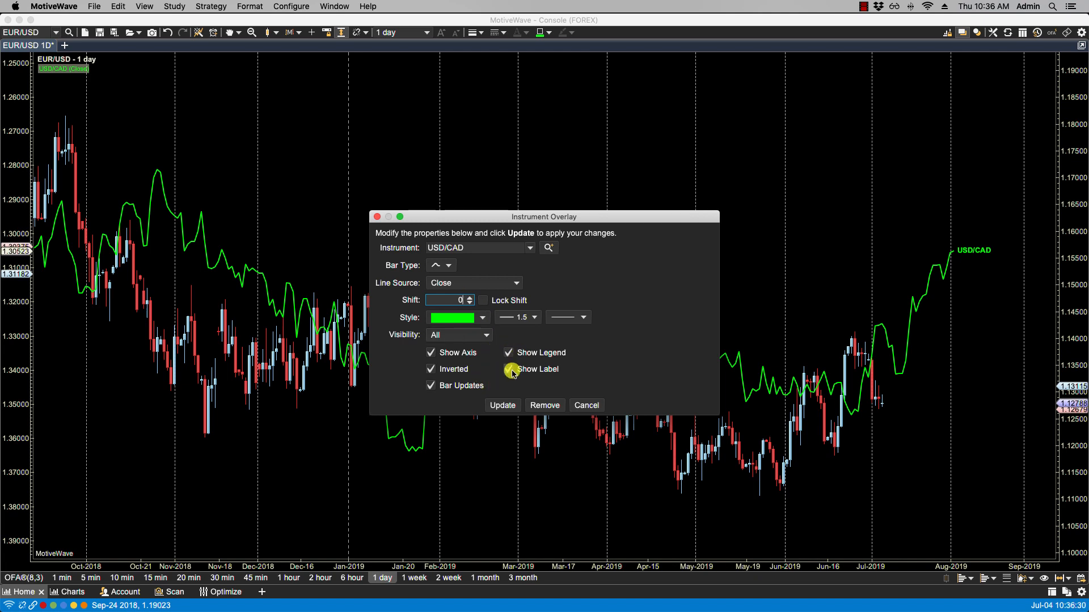
Step: Hide the overlay's legend entry and label with shift 0, and apply
click(508, 369)
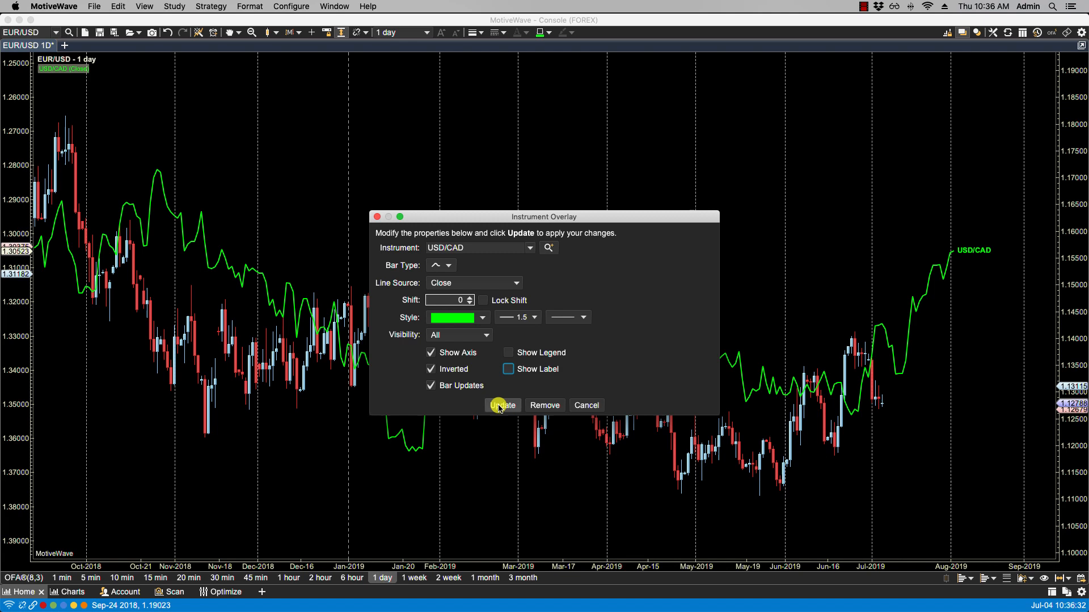
click(501, 405)
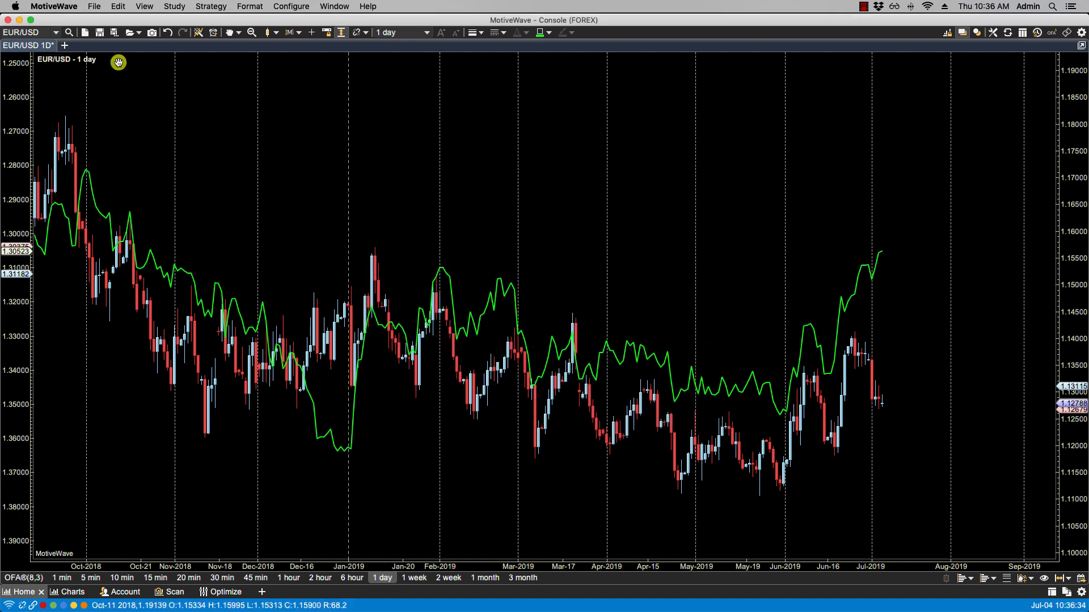
mouse_move(921, 288)
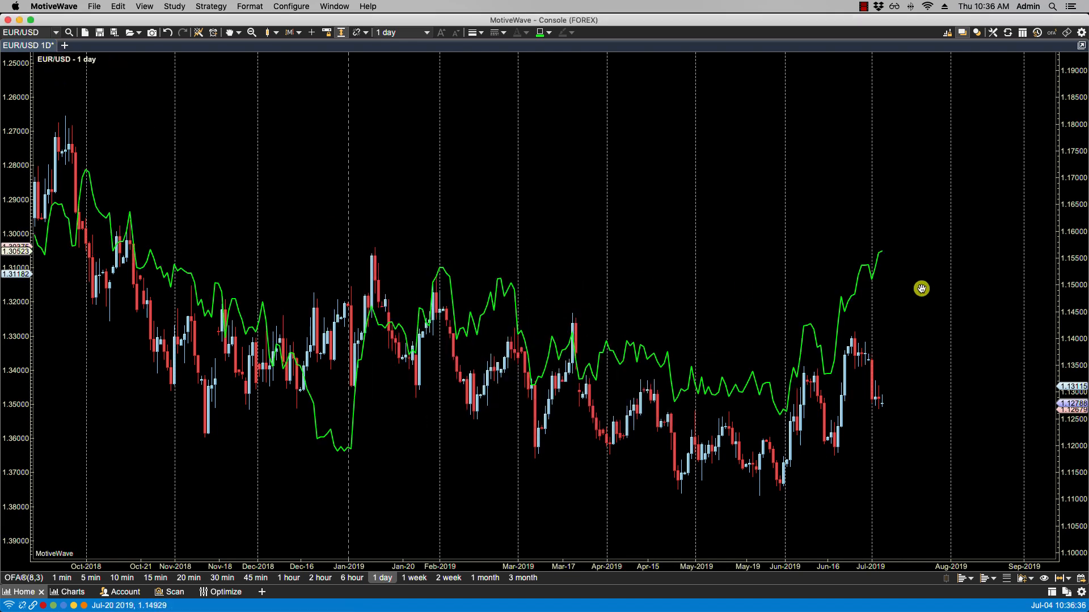